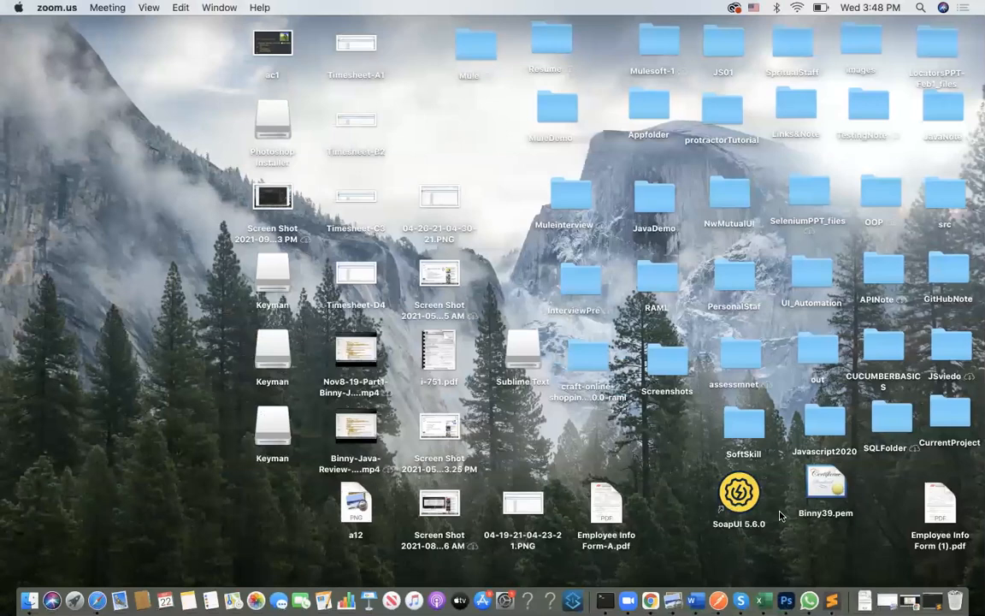
{"action": "mouse_move", "coordinate": [588, 417]}
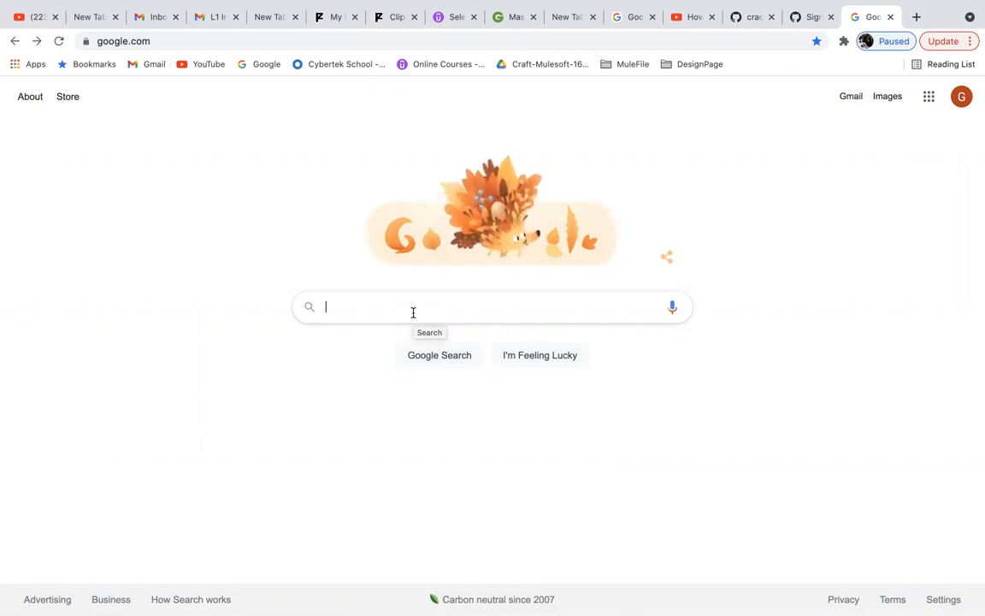
Step: Search Google for keyman.com and go to the official Keyman website
{"action": "type", "text": "keyman.com"}
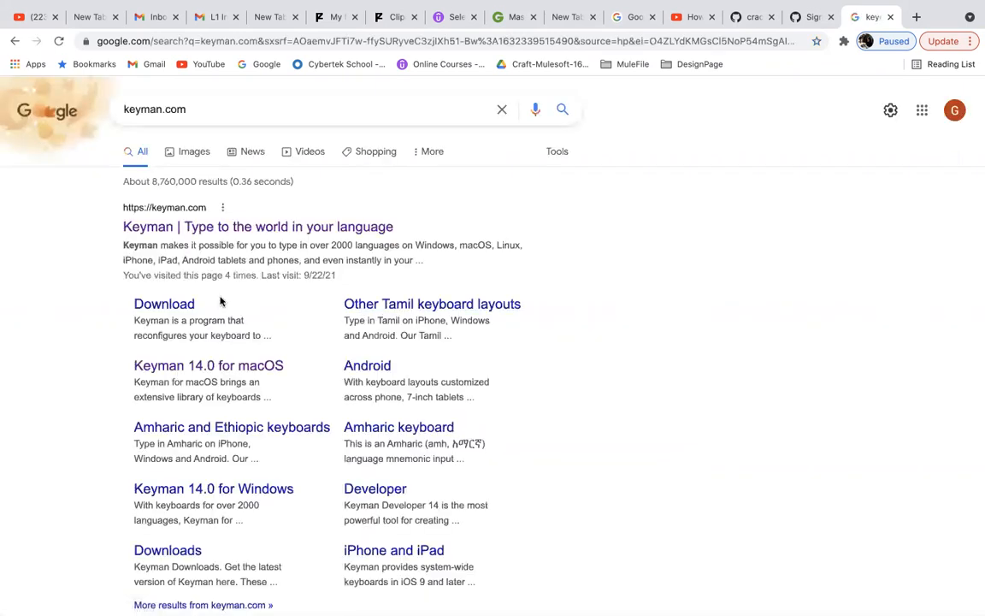
{"action": "left_click", "coordinate": [257, 226]}
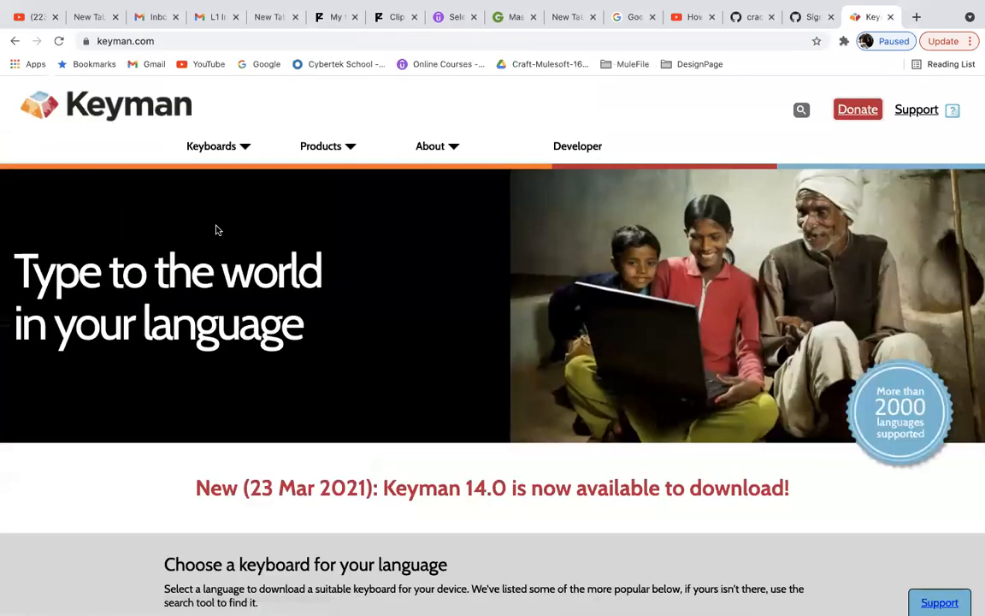
{"action": "mouse_move", "coordinate": [239, 240]}
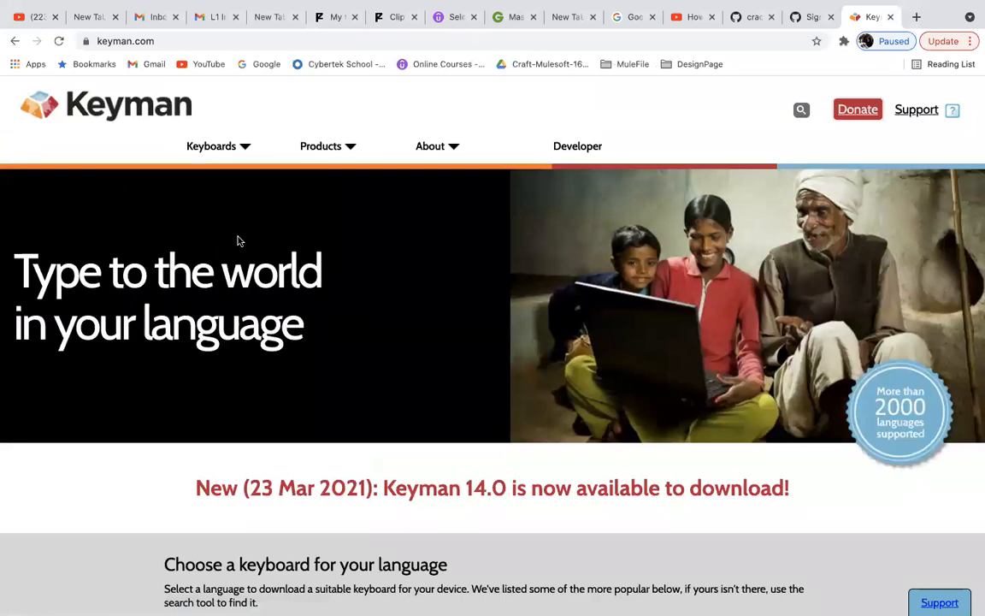
{"action": "mouse_move", "coordinate": [732, 291]}
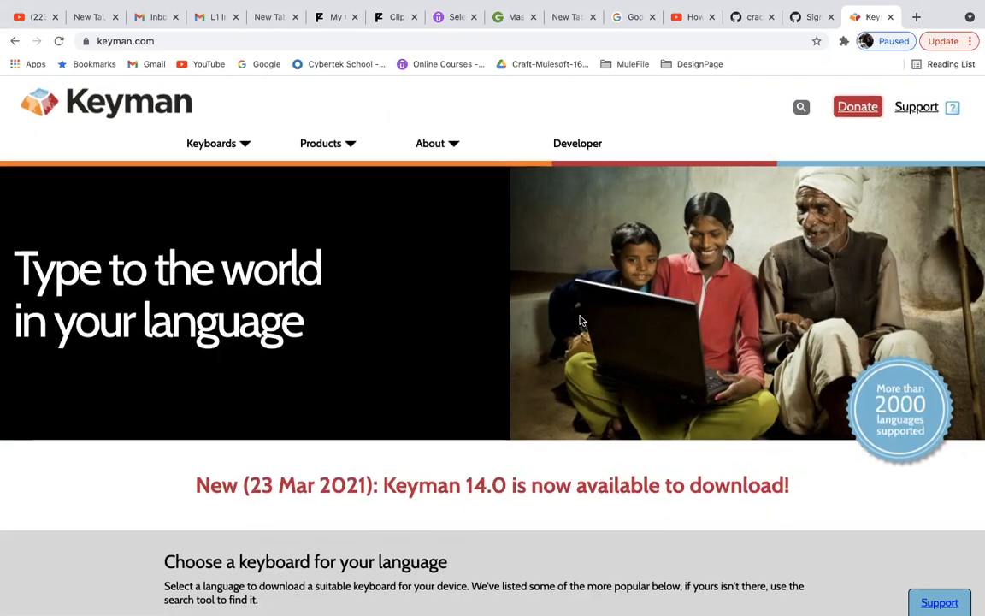
{"action": "scroll", "scroll_direction": "down", "scroll_amount": 3}
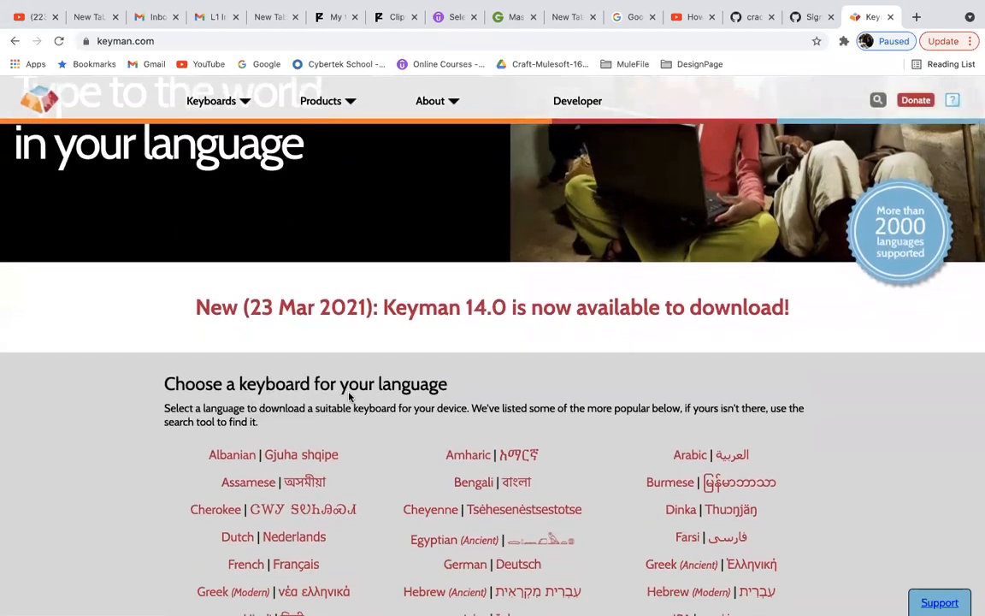
{"action": "scroll", "scroll_direction": "down", "scroll_amount": 3}
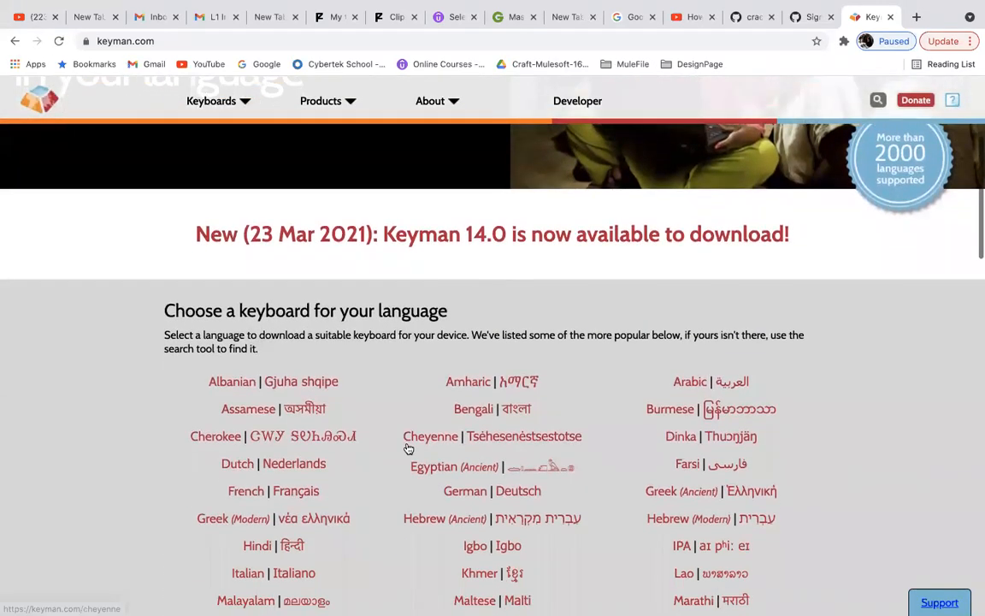
{"action": "mouse_move", "coordinate": [492, 386]}
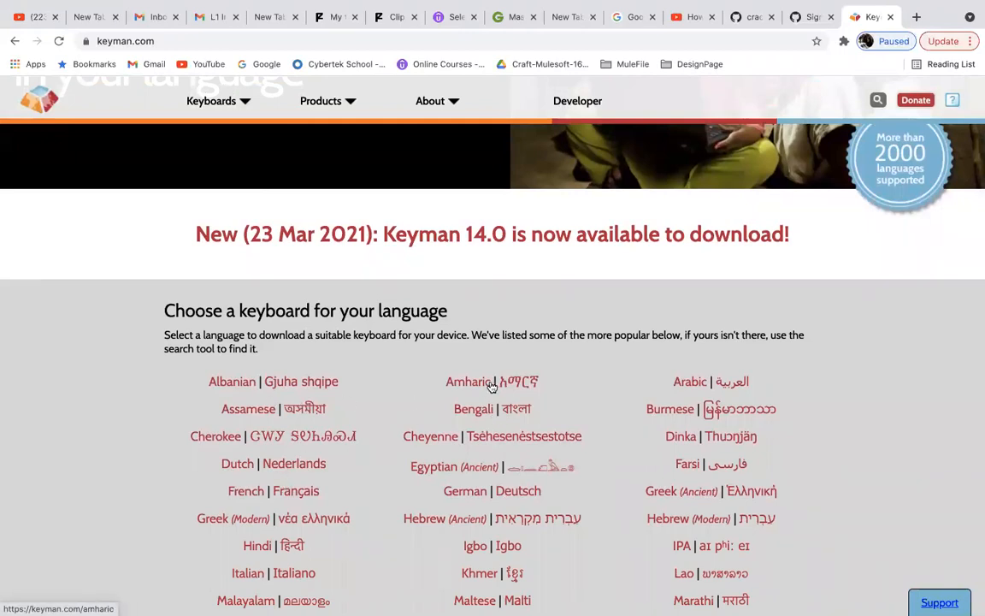
{"action": "scroll", "scroll_direction": "down", "scroll_amount": 3}
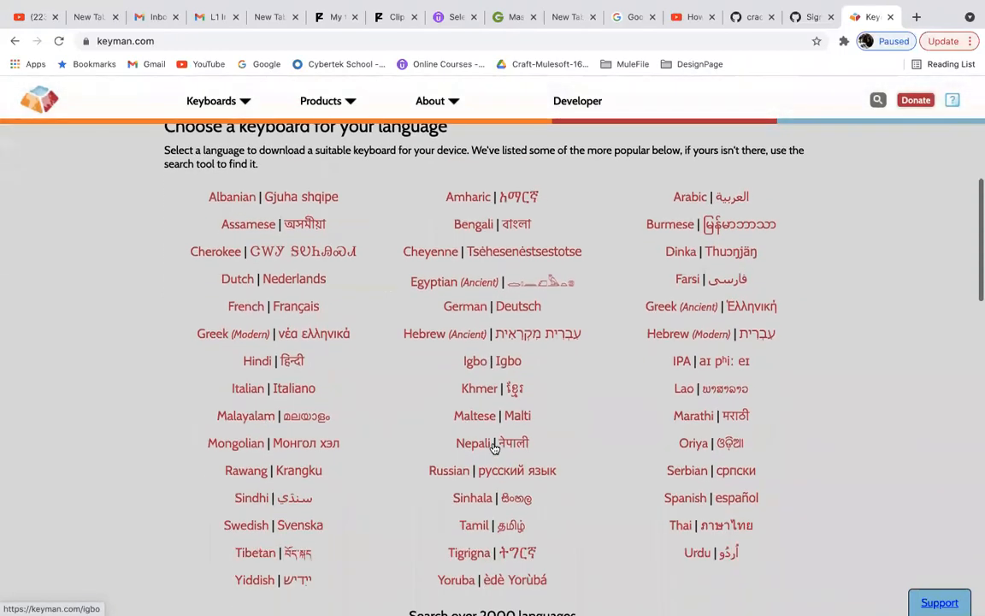
{"action": "scroll", "scroll_direction": "down", "scroll_amount": 3}
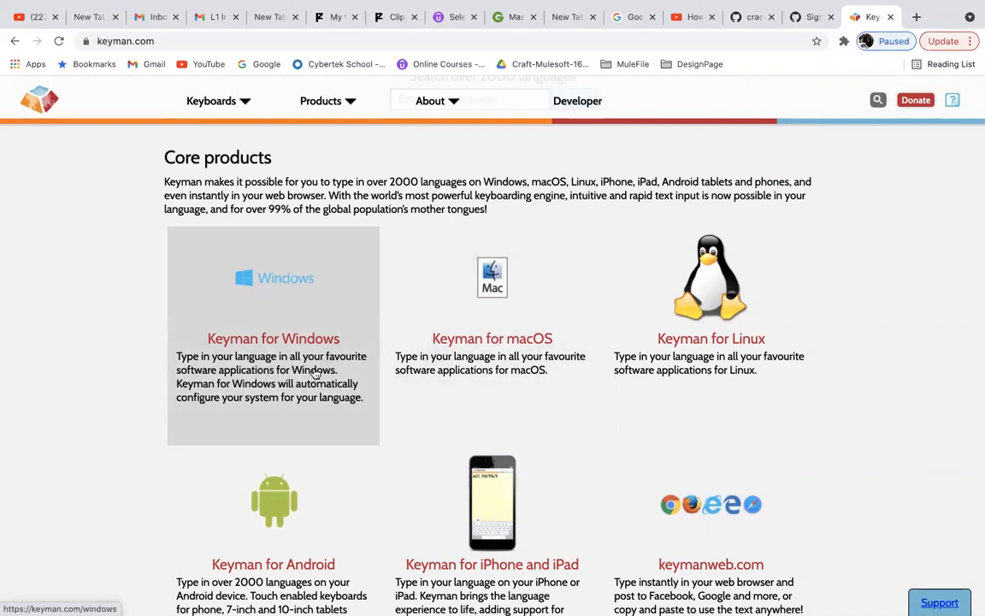
{"action": "scroll", "scroll_direction": "down", "scroll_amount": 3}
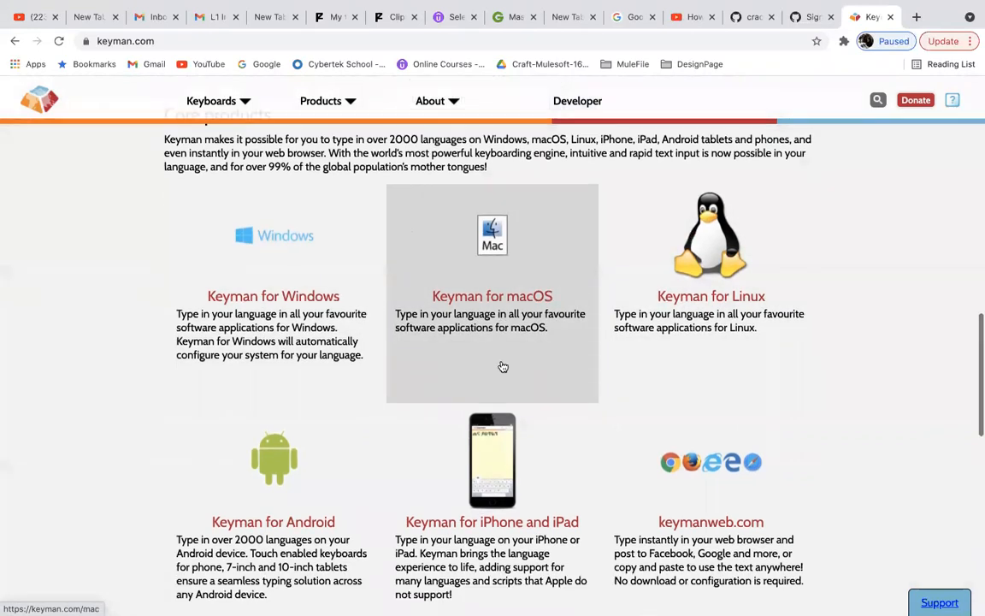
{"action": "scroll", "scroll_direction": "down", "scroll_amount": 3}
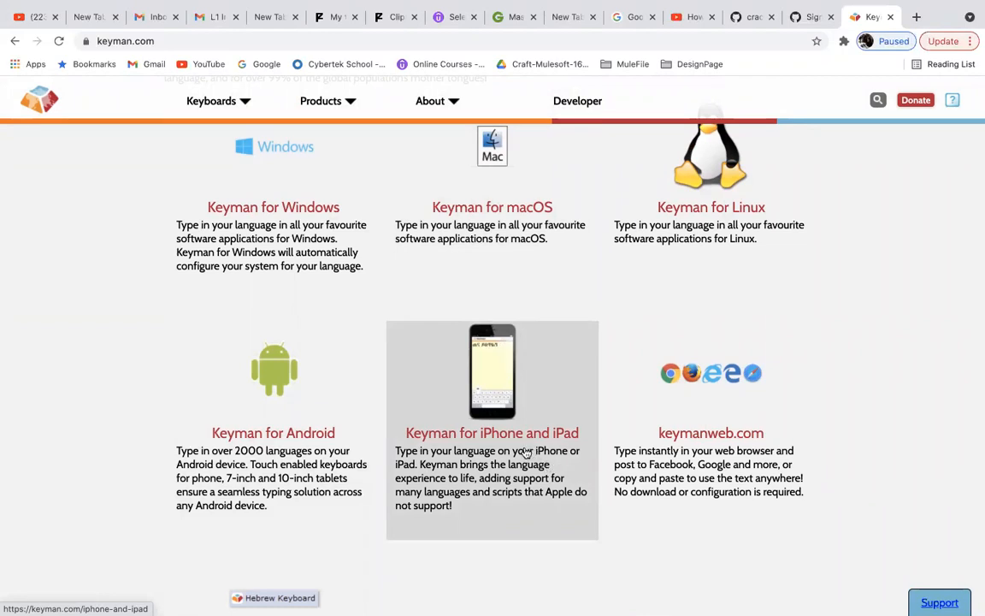
{"action": "mouse_move", "coordinate": [672, 394]}
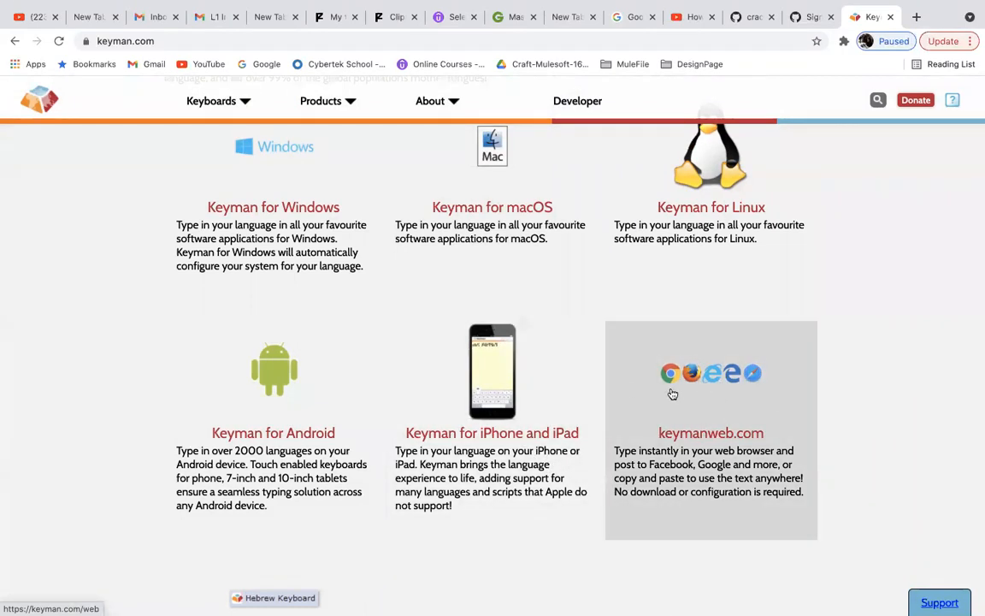
{"action": "mouse_move", "coordinate": [727, 383]}
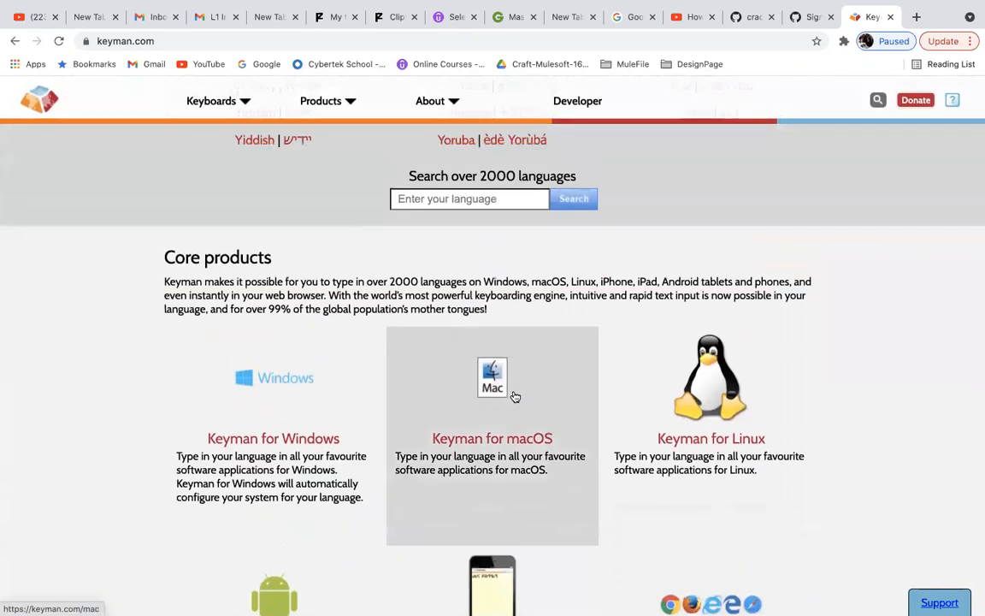
{"action": "scroll", "scroll_direction": "down", "scroll_amount": 3}
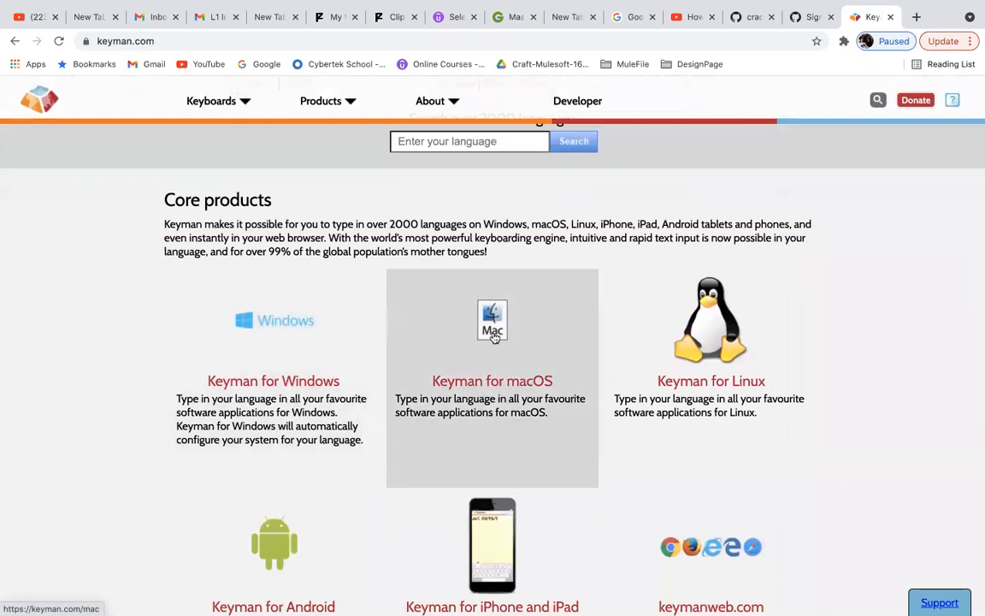
{"action": "mouse_move", "coordinate": [509, 400]}
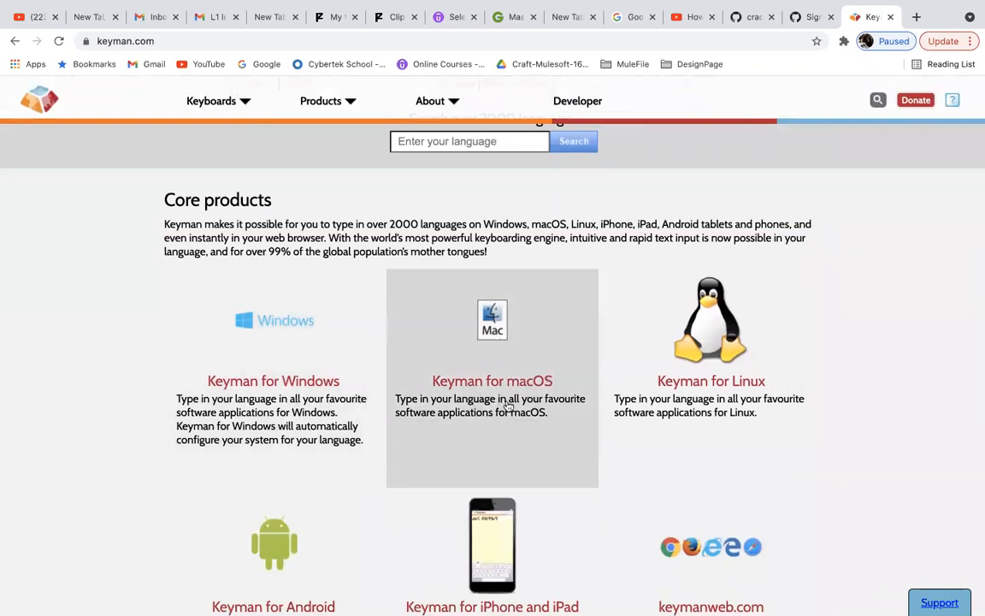
{"action": "mouse_move", "coordinate": [604, 390]}
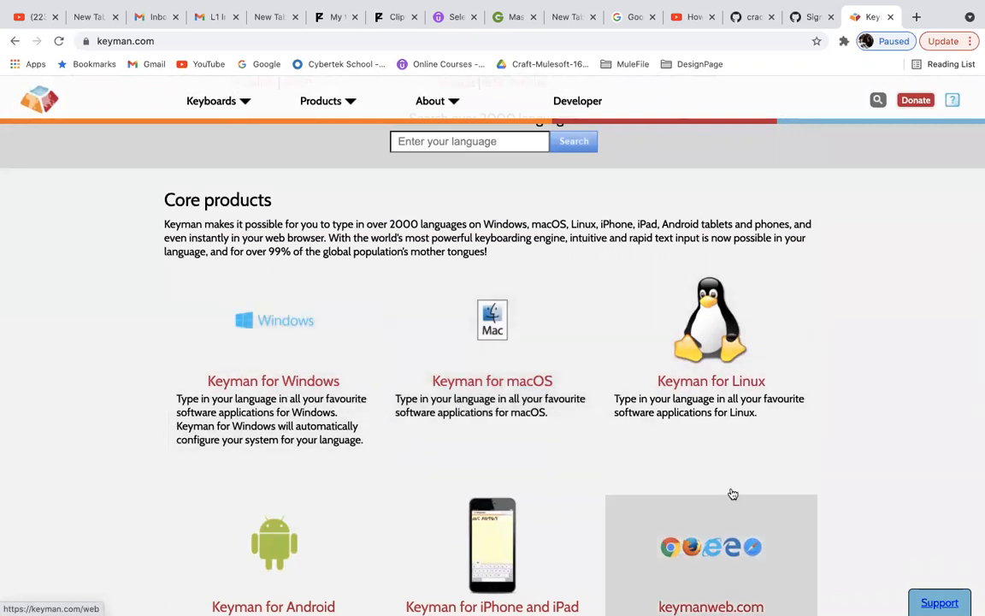
{"action": "mouse_move", "coordinate": [488, 390]}
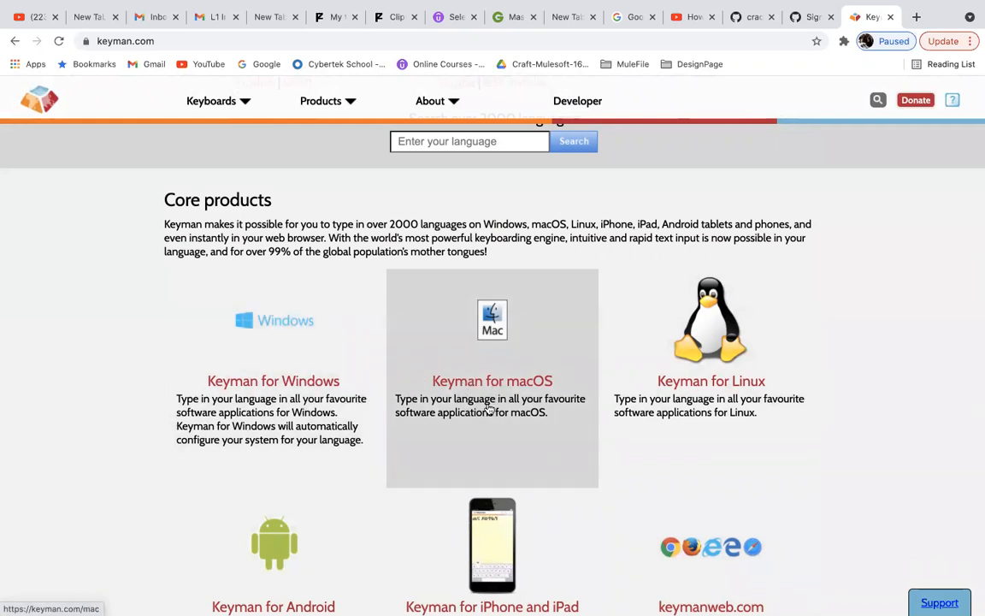
{"action": "mouse_move", "coordinate": [513, 381]}
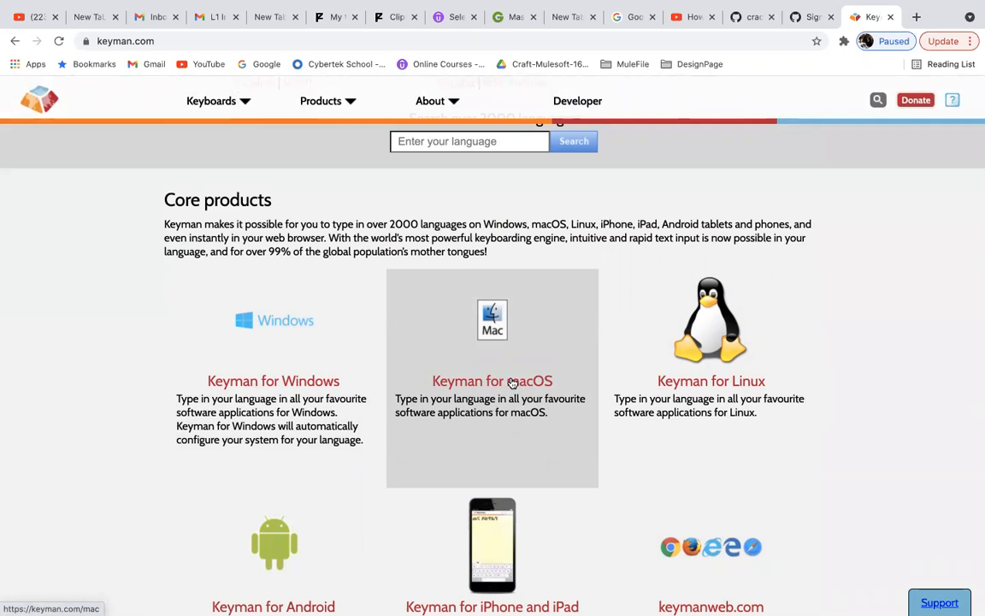
Step: Reach the Keyman for macOS download page offering version 14.0.281 (4.71 MB)
{"action": "left_click", "coordinate": [493, 380]}
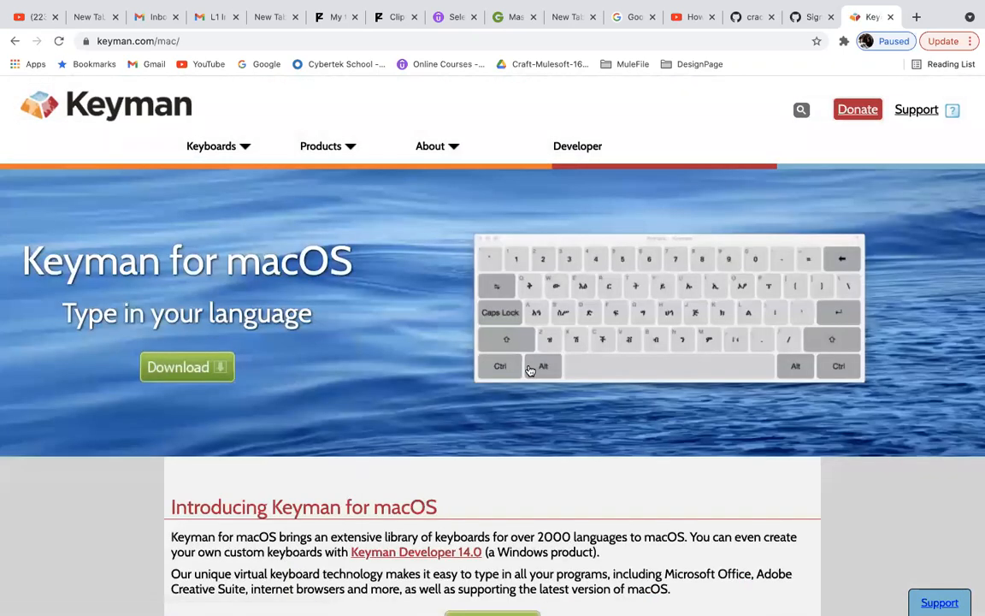
{"action": "mouse_move", "coordinate": [356, 321]}
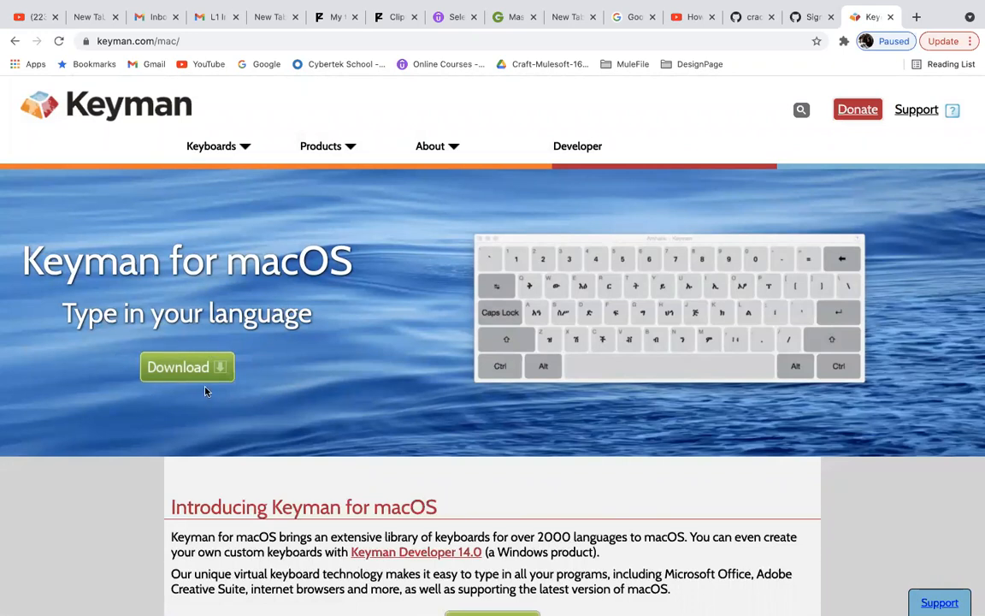
{"action": "left_click", "coordinate": [186, 366]}
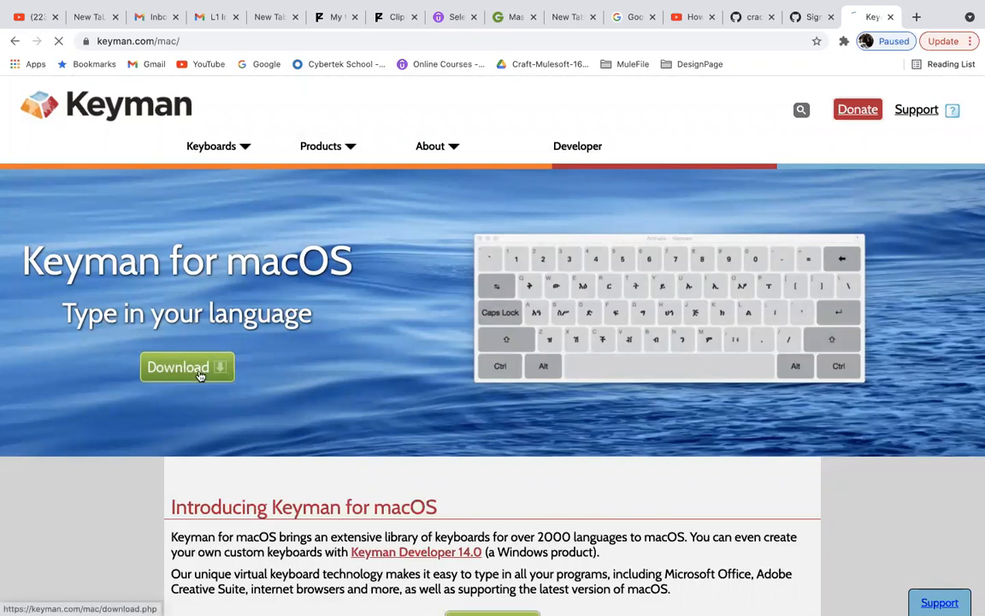
{"action": "left_click", "coordinate": [187, 366]}
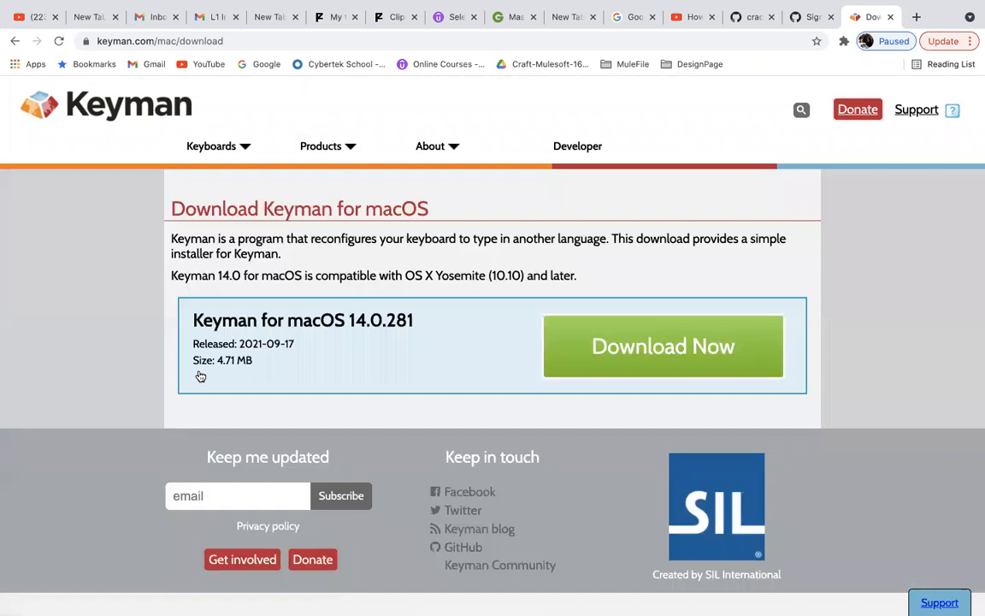
{"action": "mouse_move", "coordinate": [301, 347]}
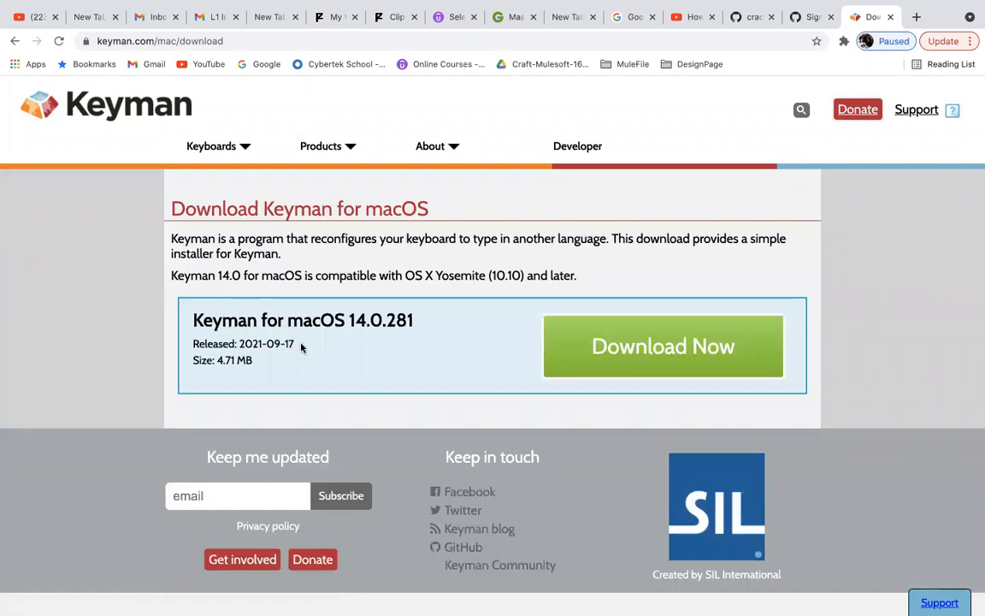
{"action": "mouse_move", "coordinate": [370, 336]}
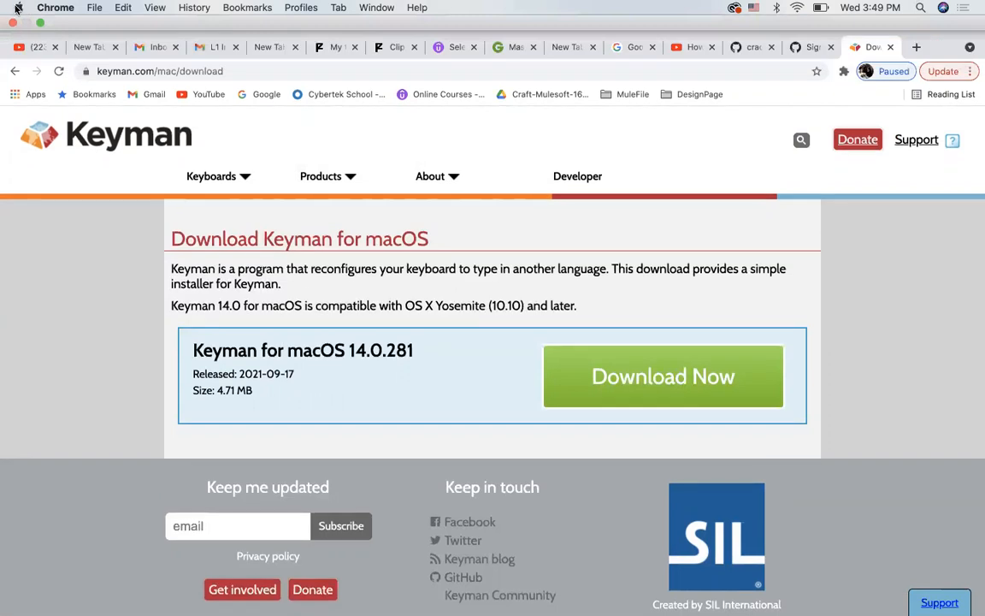
{"action": "mouse_move", "coordinate": [24, 9]}
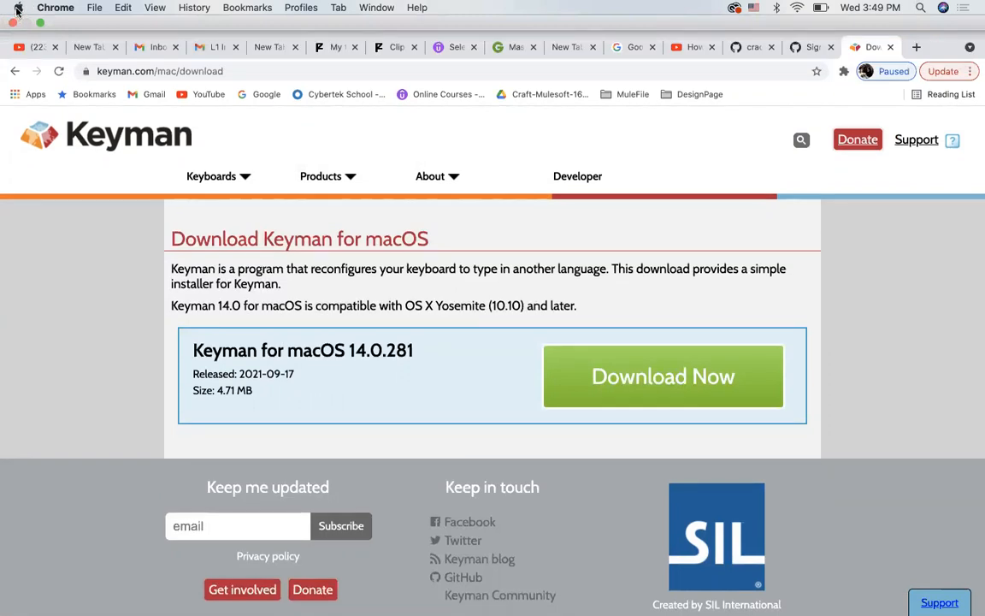
{"action": "left_click", "coordinate": [17, 6]}
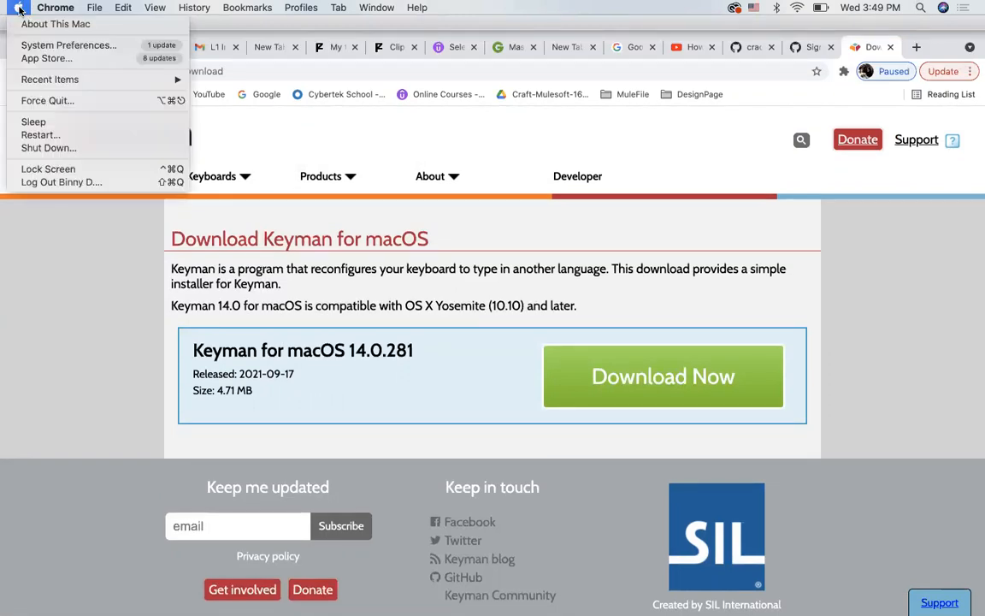
{"action": "mouse_move", "coordinate": [55, 24]}
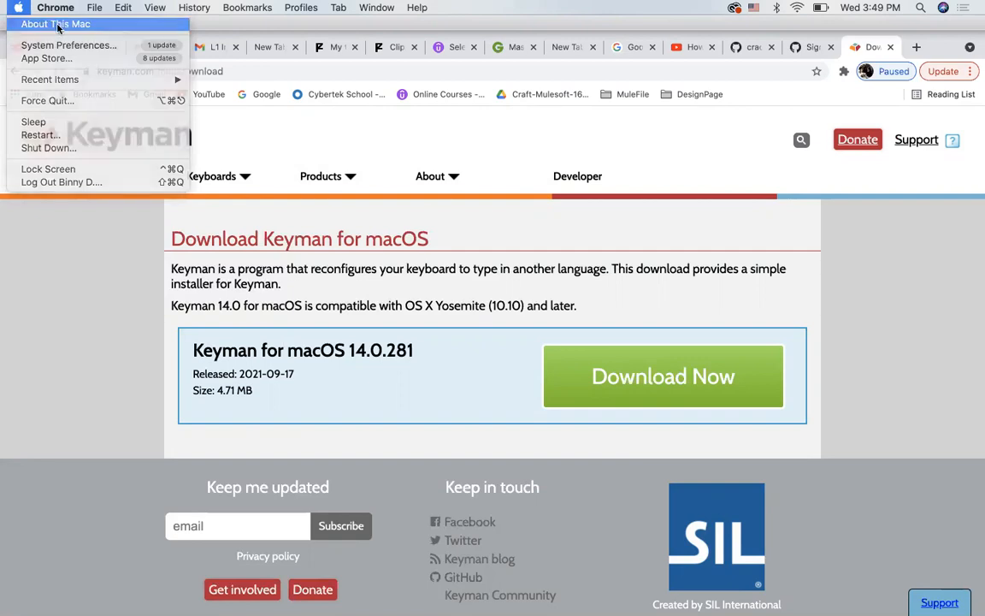
{"action": "left_click", "coordinate": [63, 24]}
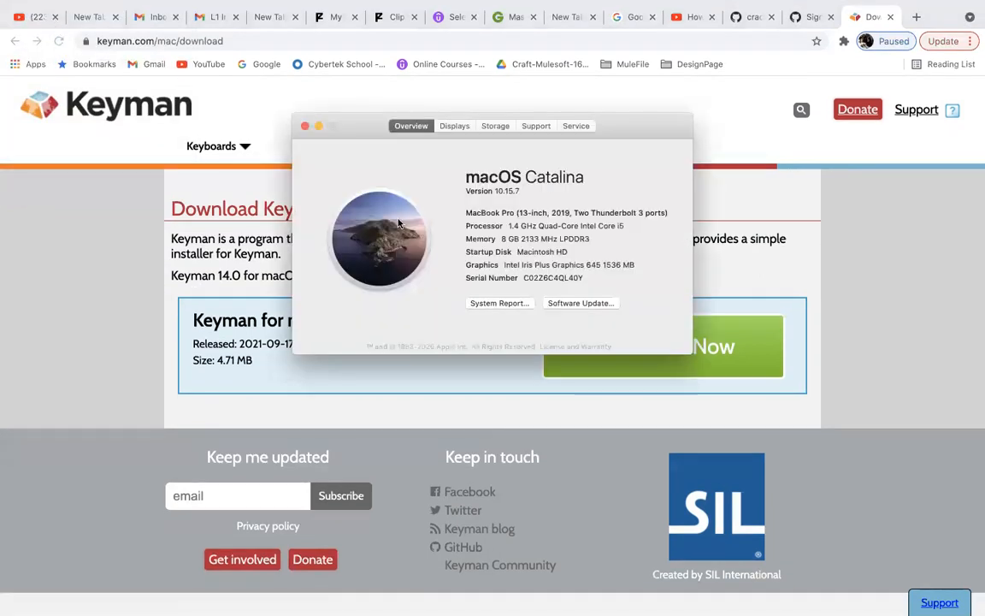
{"action": "mouse_move", "coordinate": [513, 248]}
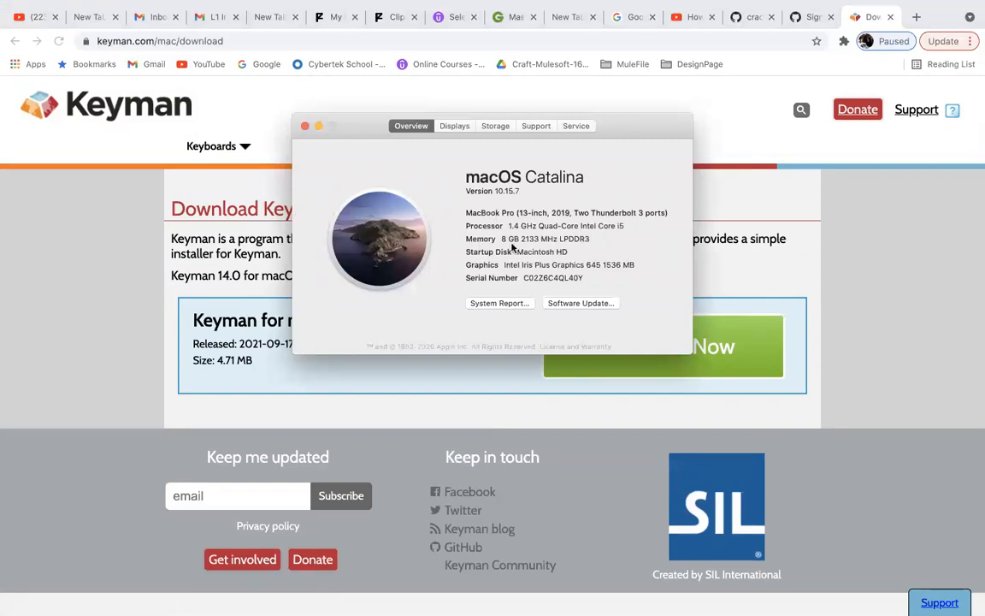
{"action": "mouse_move", "coordinate": [493, 249]}
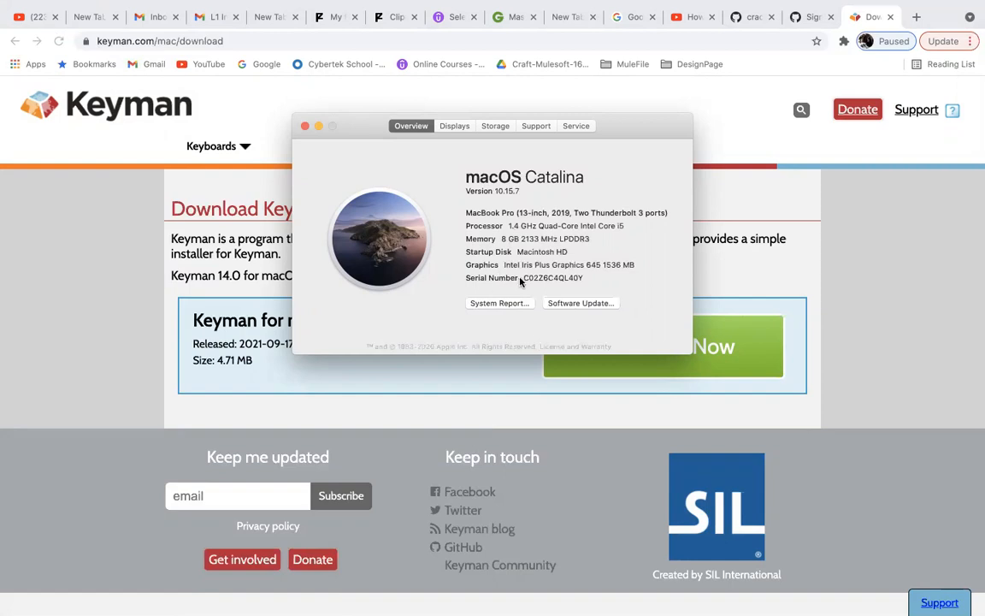
{"action": "mouse_move", "coordinate": [465, 273]}
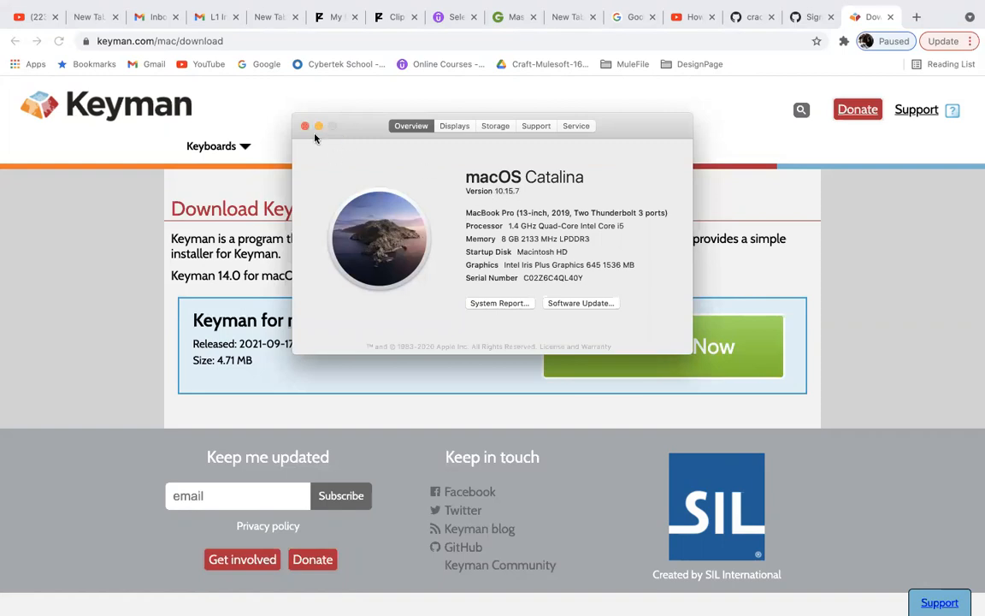
{"action": "left_click", "coordinate": [305, 126]}
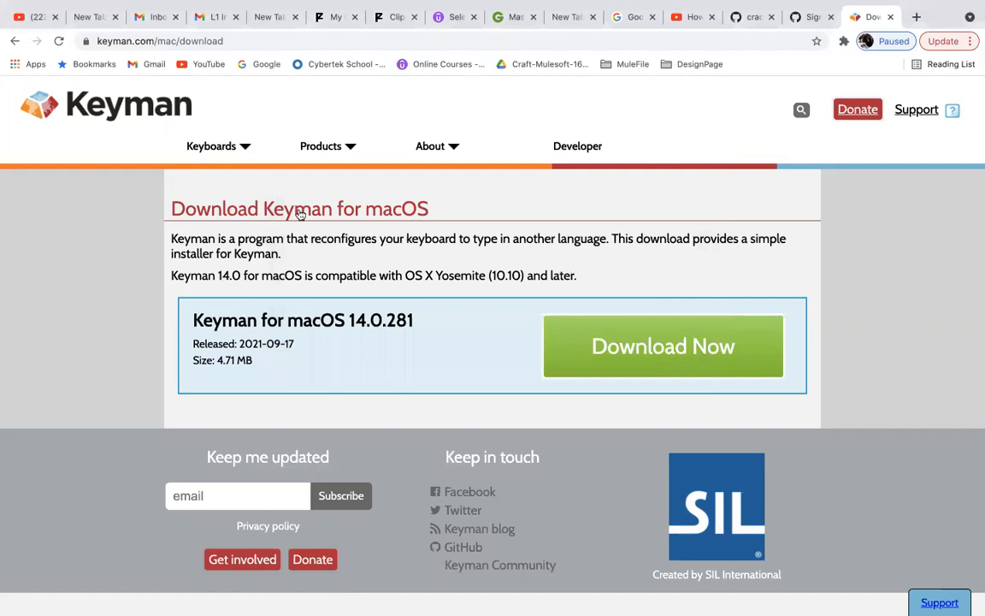
{"action": "mouse_move", "coordinate": [753, 357]}
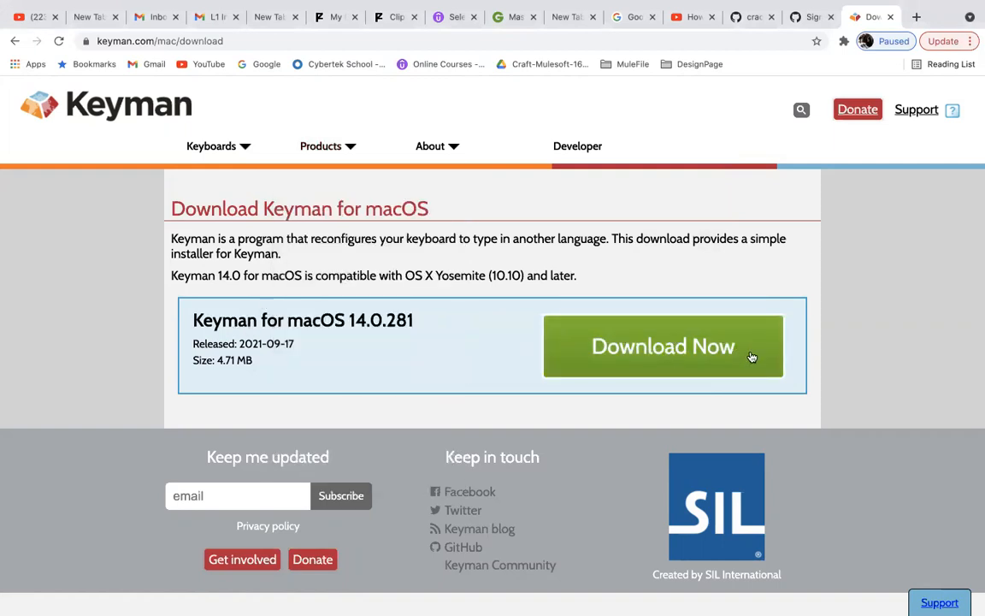
{"action": "mouse_move", "coordinate": [711, 369]}
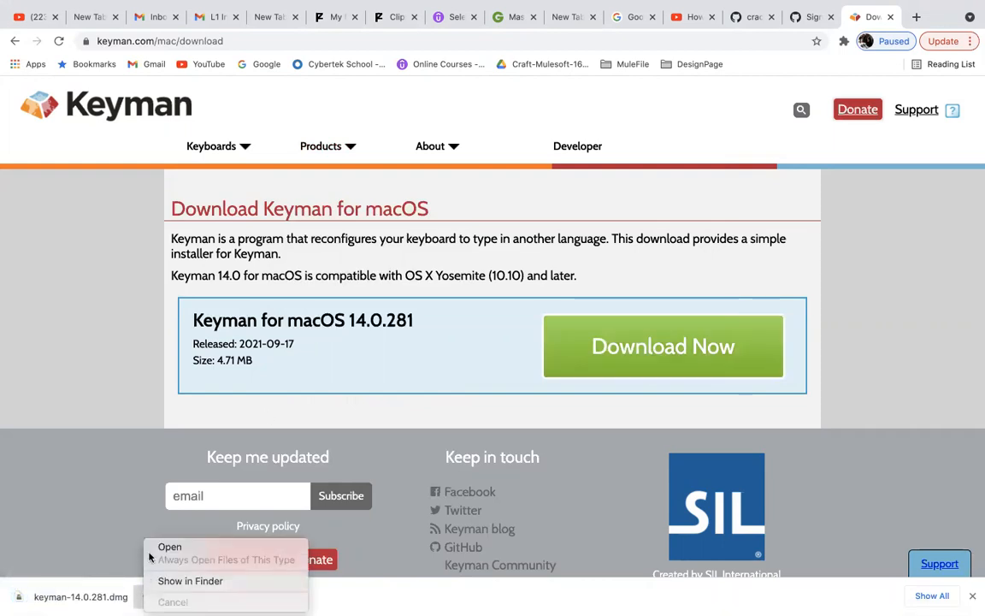
Step: Open the downloaded Keyman 14.0.281 disk image to show the Install Keyman window
{"action": "left_click", "coordinate": [170, 547]}
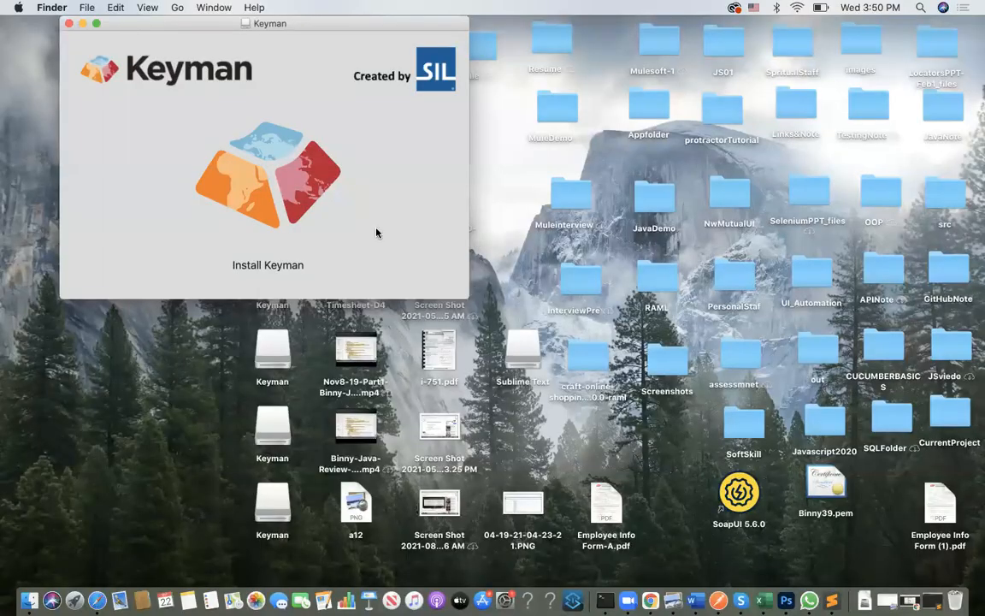
{"action": "mouse_move", "coordinate": [266, 161]}
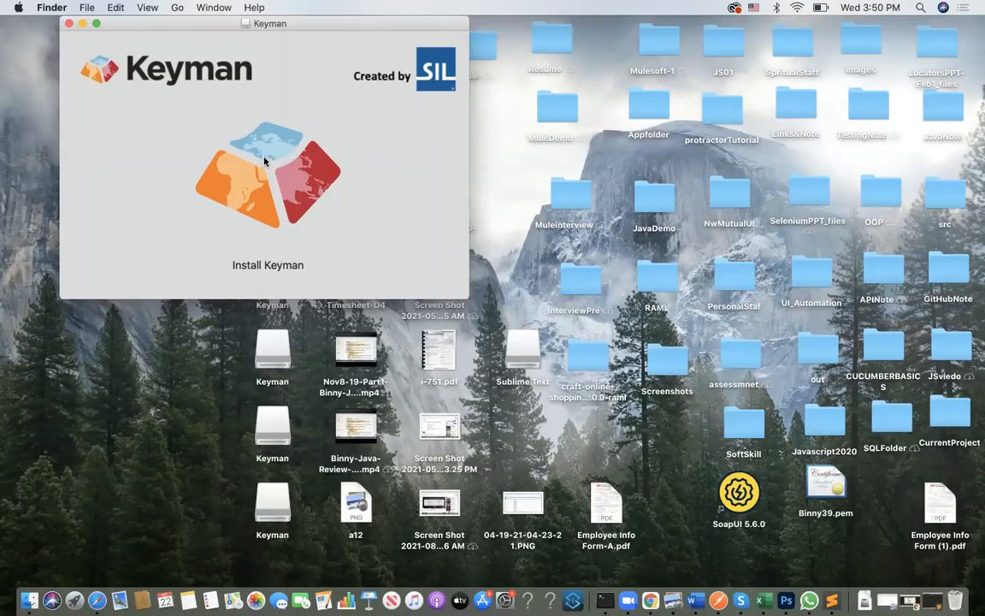
{"action": "mouse_move", "coordinate": [270, 164]}
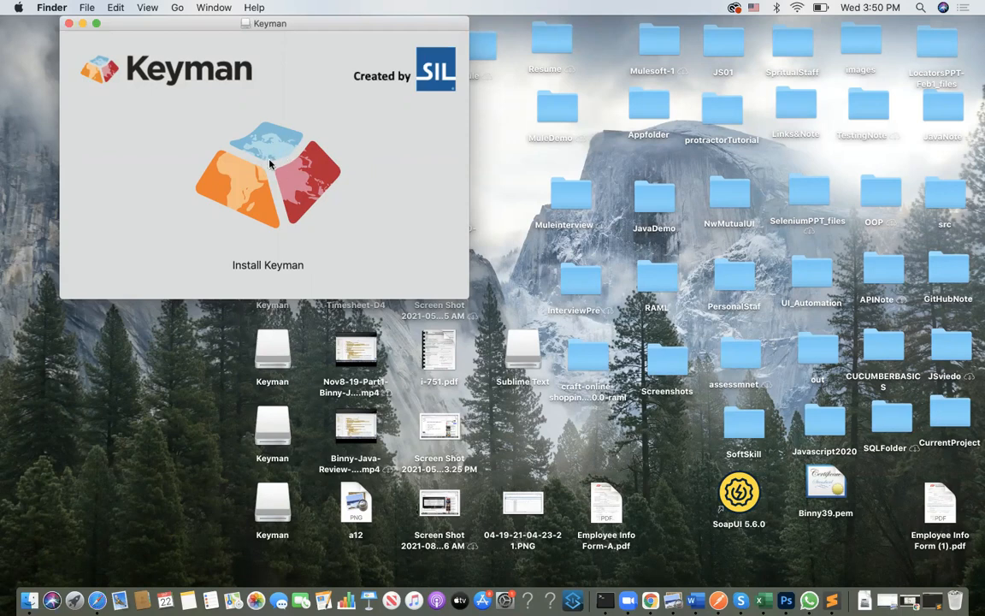
Step: Launch Install Keyman and accept the macOS warning about an internet-downloaded app
{"action": "double_click", "coordinate": [267, 175]}
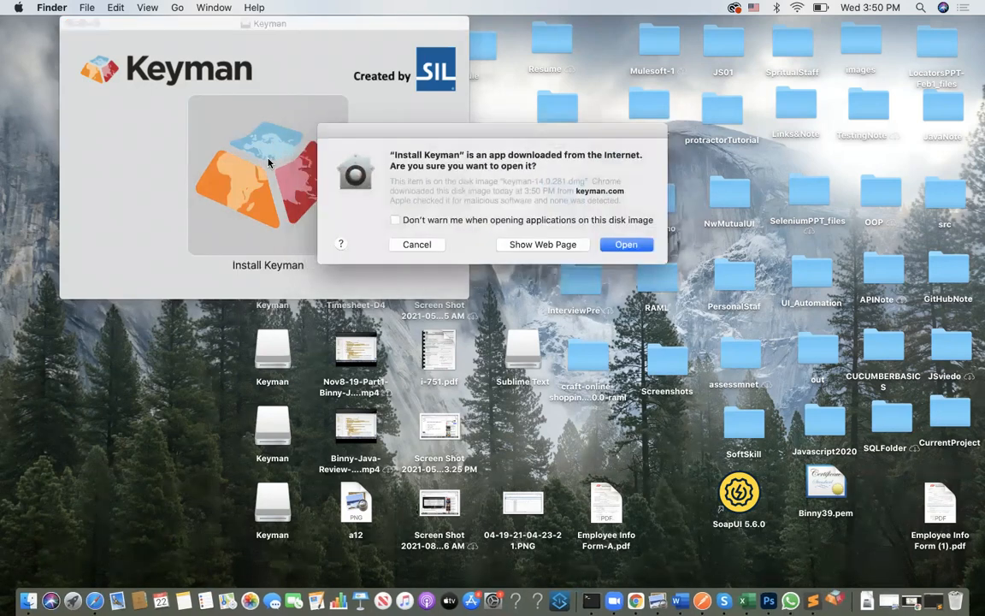
{"action": "mouse_move", "coordinate": [420, 171]}
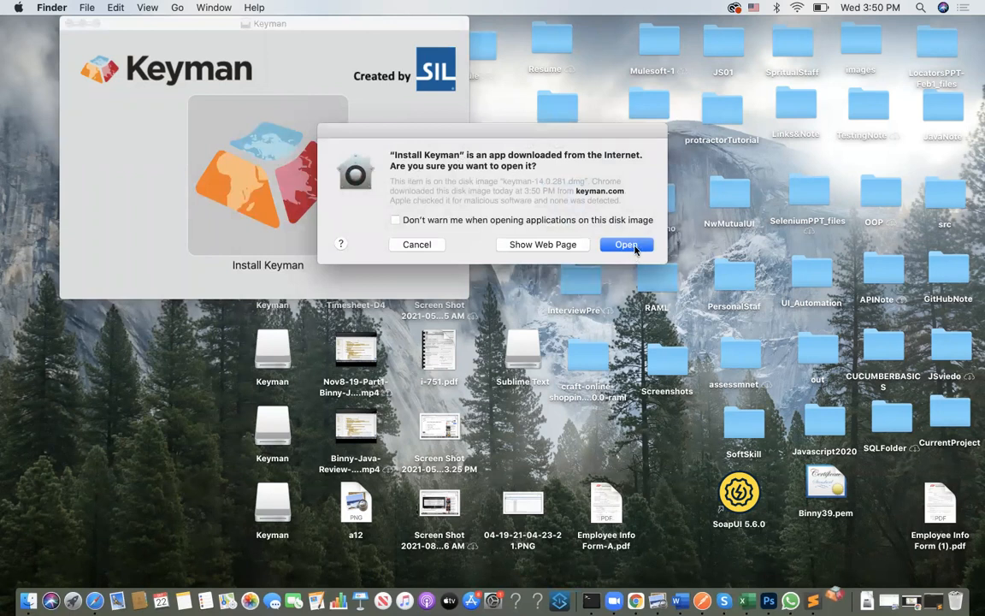
{"action": "left_click", "coordinate": [626, 245]}
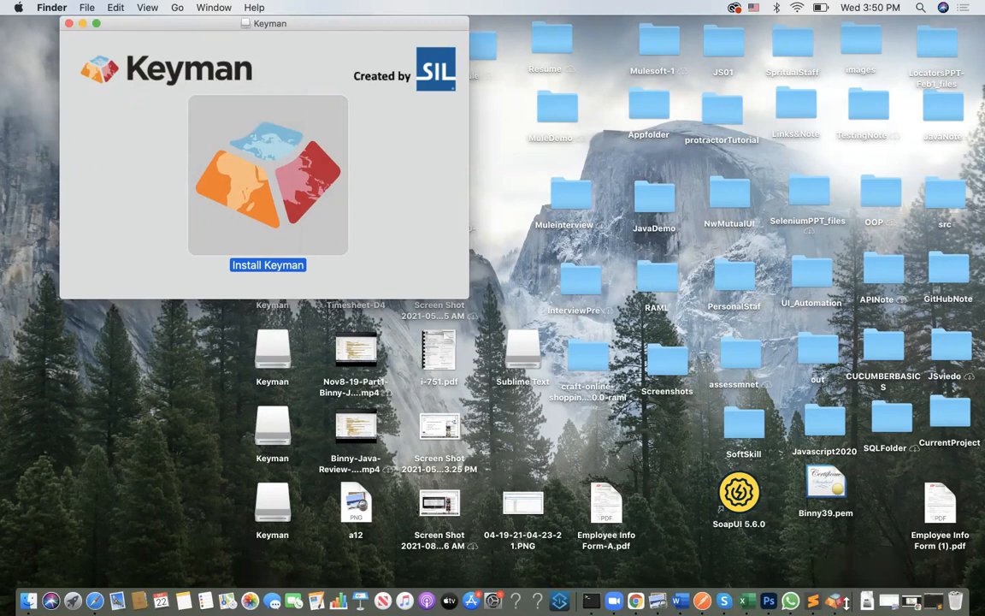
{"action": "mouse_move", "coordinate": [834, 599]}
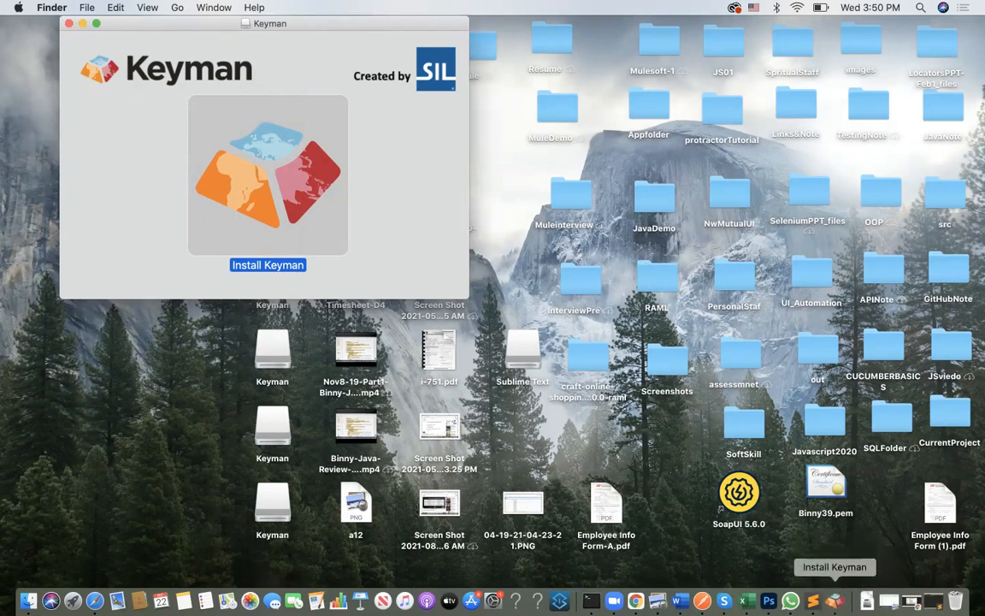
Step: Run the Keyman installation and dismiss the success confirmation
{"action": "left_click", "coordinate": [267, 264]}
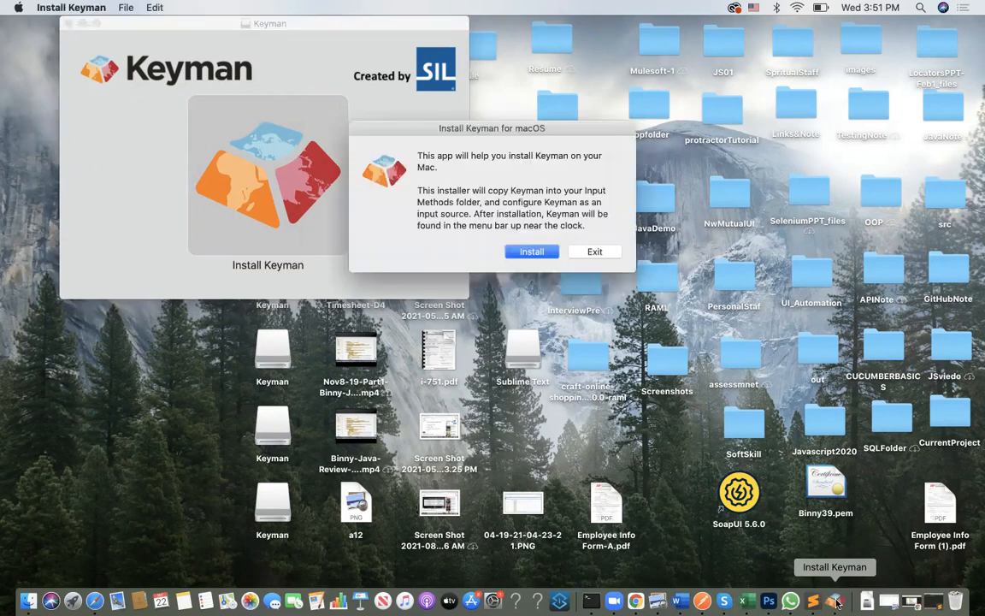
{"action": "mouse_move", "coordinate": [532, 251]}
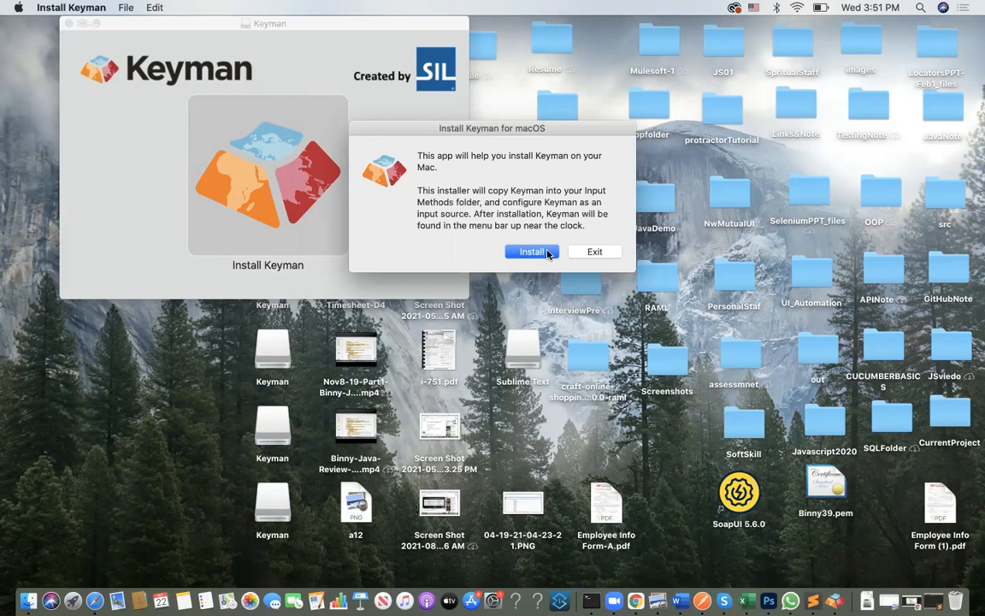
{"action": "left_click", "coordinate": [530, 252]}
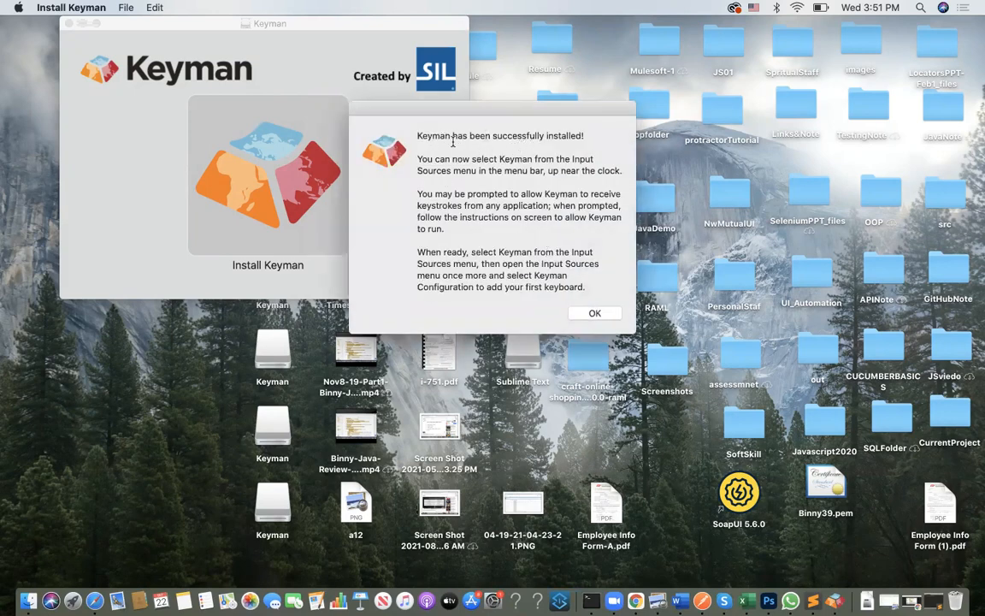
{"action": "mouse_move", "coordinate": [564, 264]}
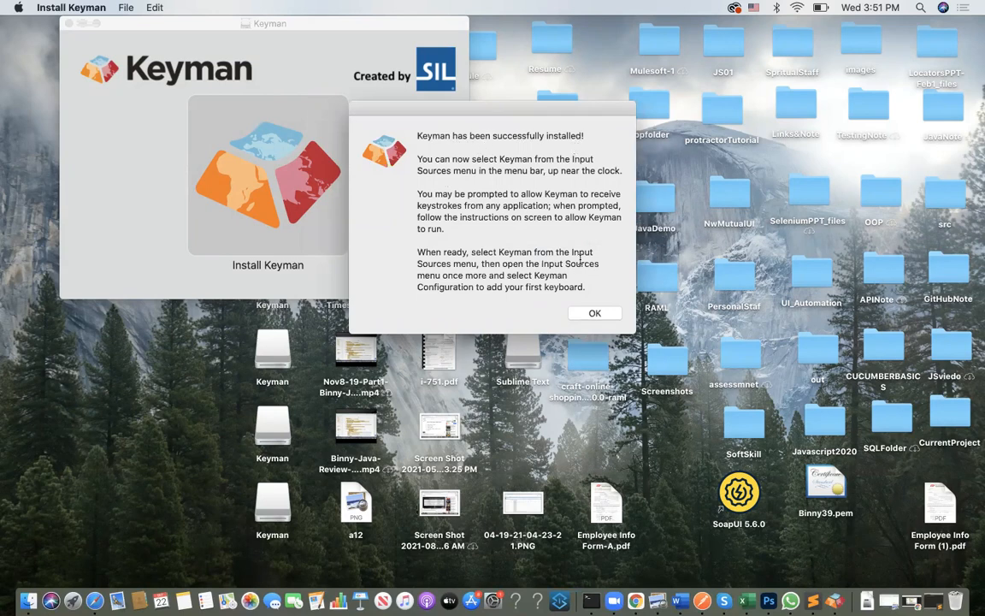
{"action": "left_click", "coordinate": [595, 313]}
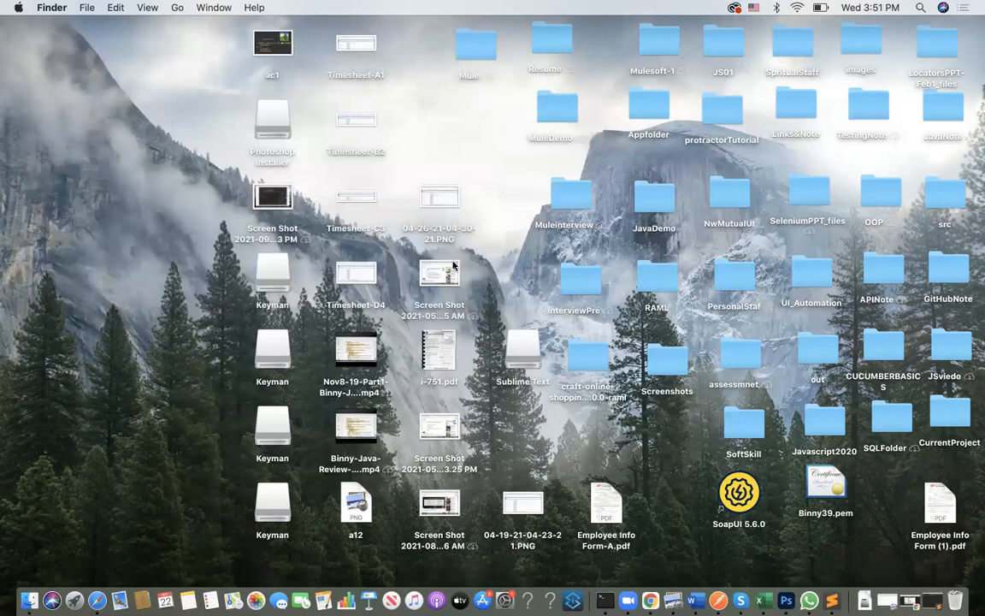
{"action": "mouse_move", "coordinate": [638, 599]}
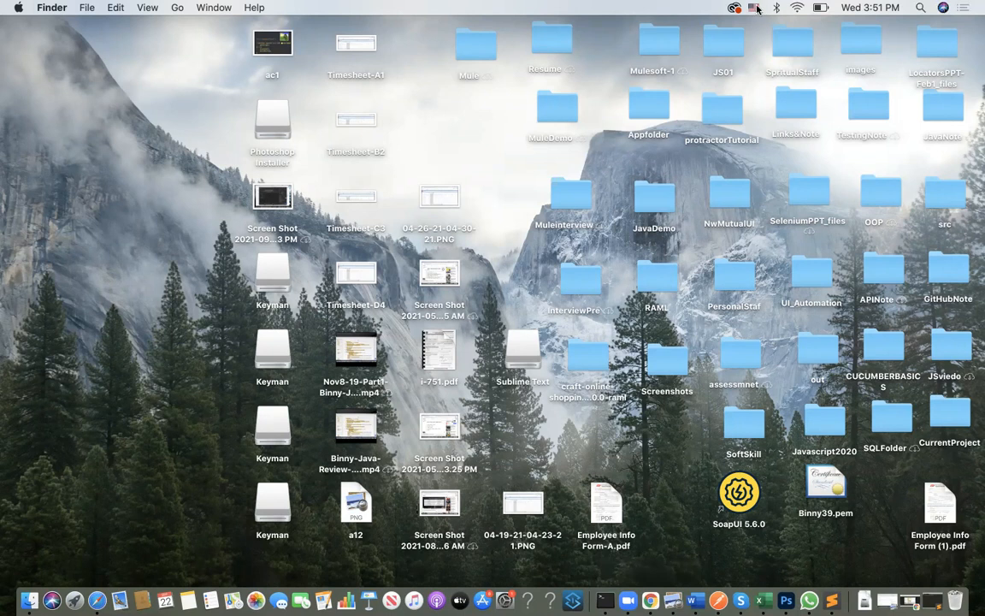
Step: Switch the Mac input source from U.S. to Keyman and show its menu options
{"action": "left_click", "coordinate": [752, 6]}
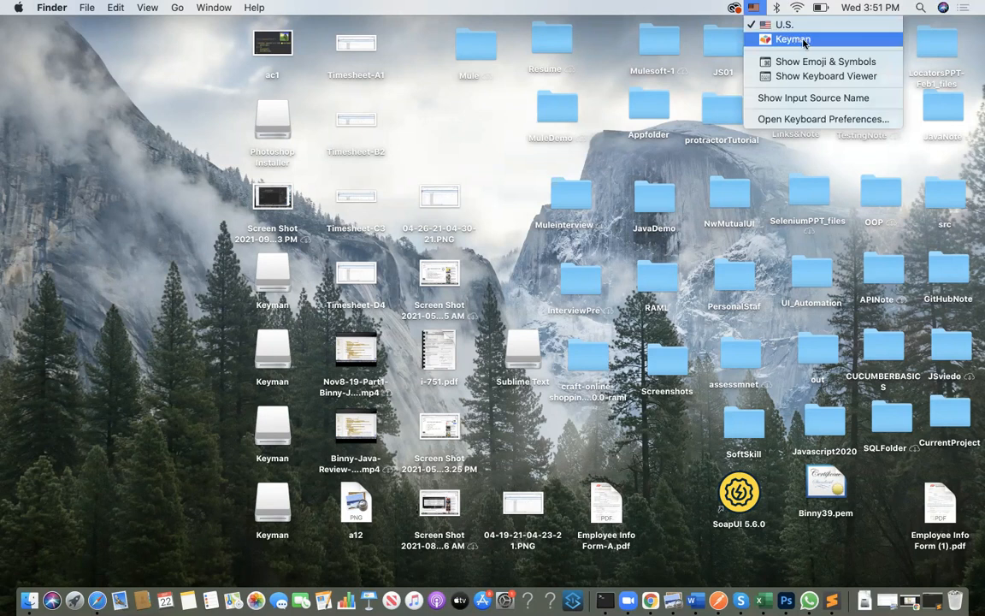
{"action": "mouse_move", "coordinate": [828, 41]}
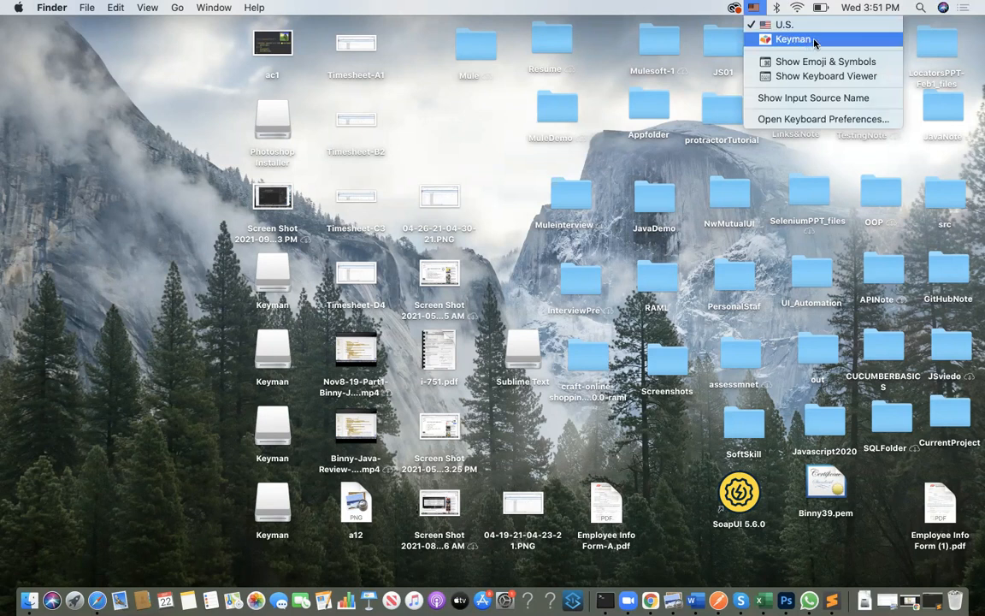
{"action": "left_click", "coordinate": [785, 38]}
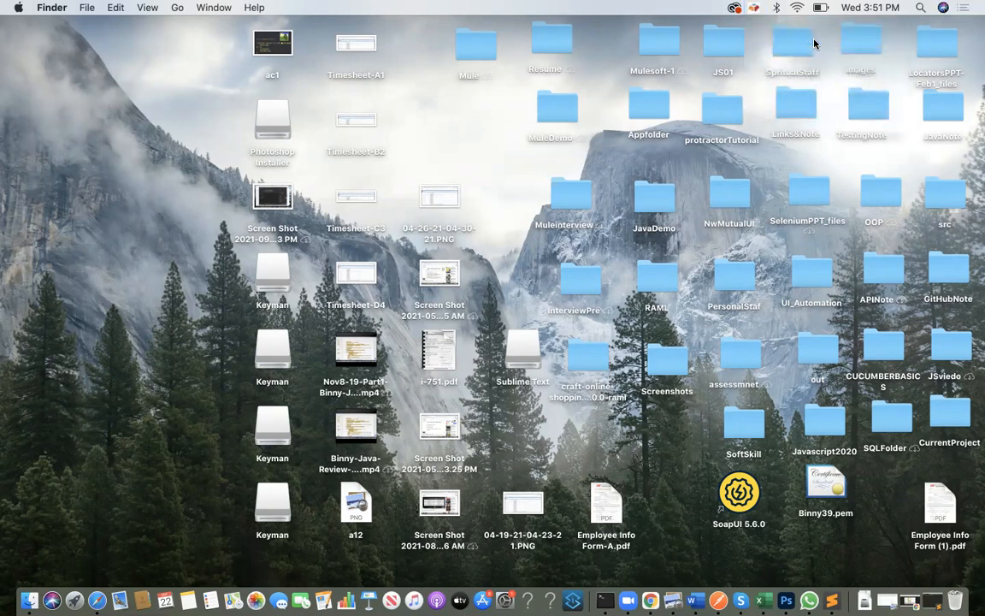
{"action": "left_click", "coordinate": [771, 8]}
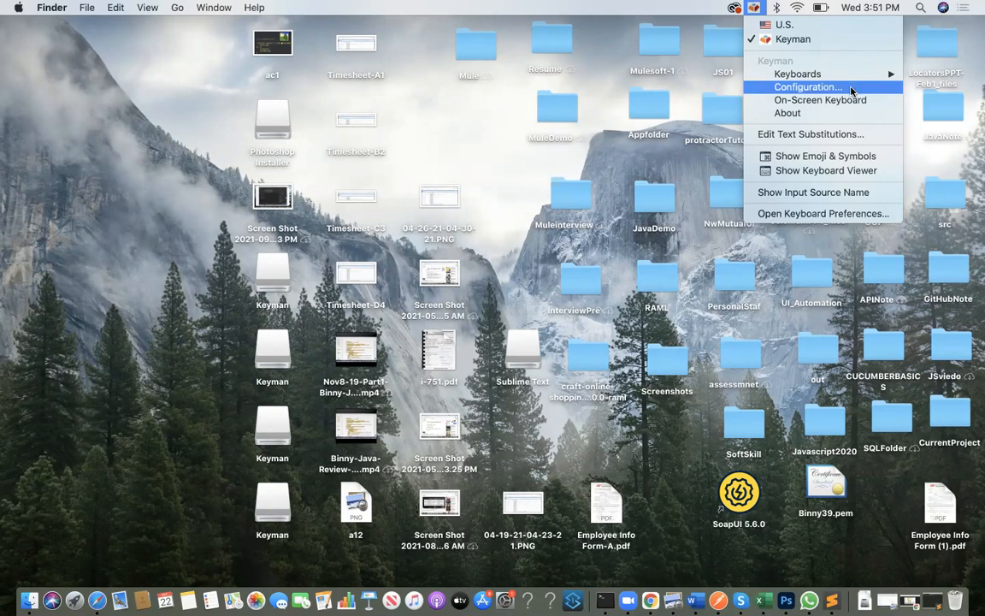
{"action": "mouse_move", "coordinate": [836, 91]}
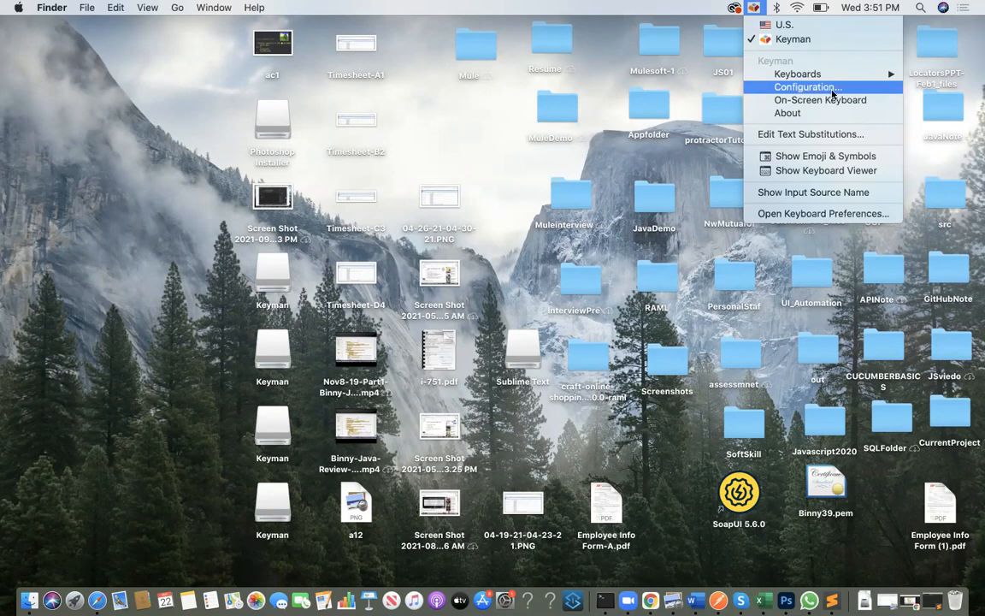
Step: From Keyman Configuration's Keyboard Layouts, bring up the Download Keyboard search window
{"action": "left_click", "coordinate": [814, 89]}
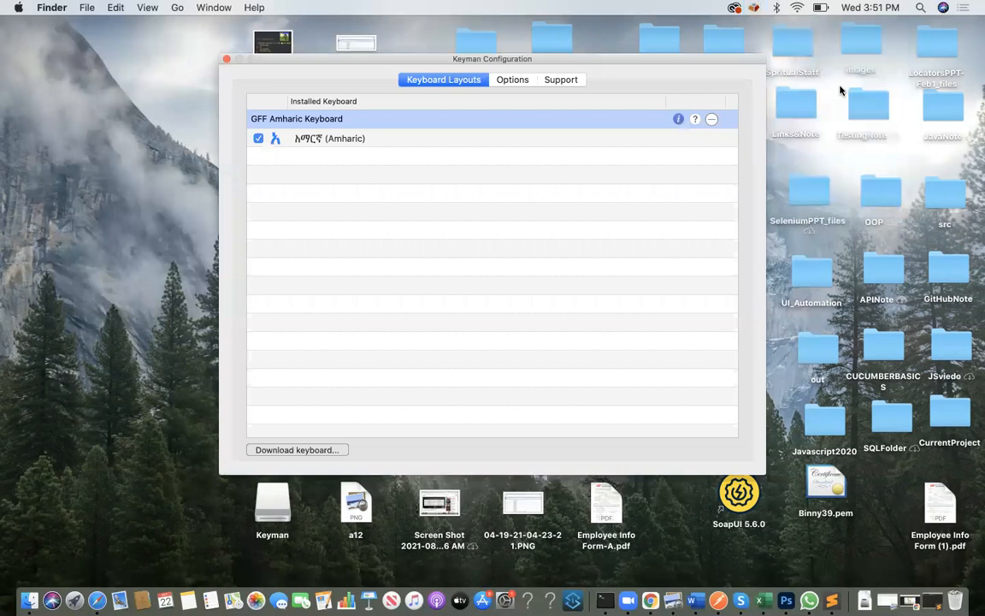
{"action": "mouse_move", "coordinate": [572, 147]}
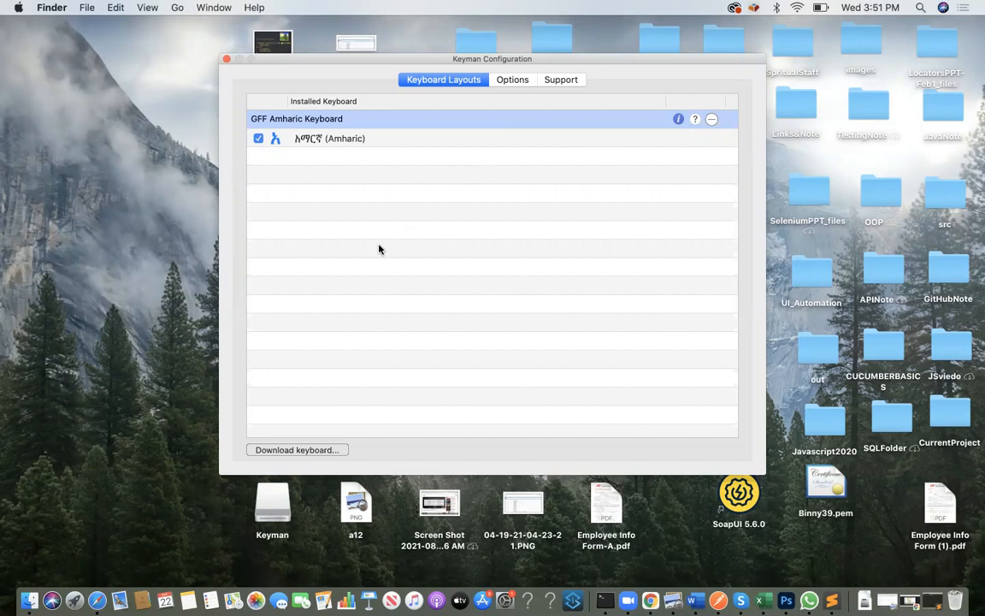
{"action": "mouse_move", "coordinate": [363, 244]}
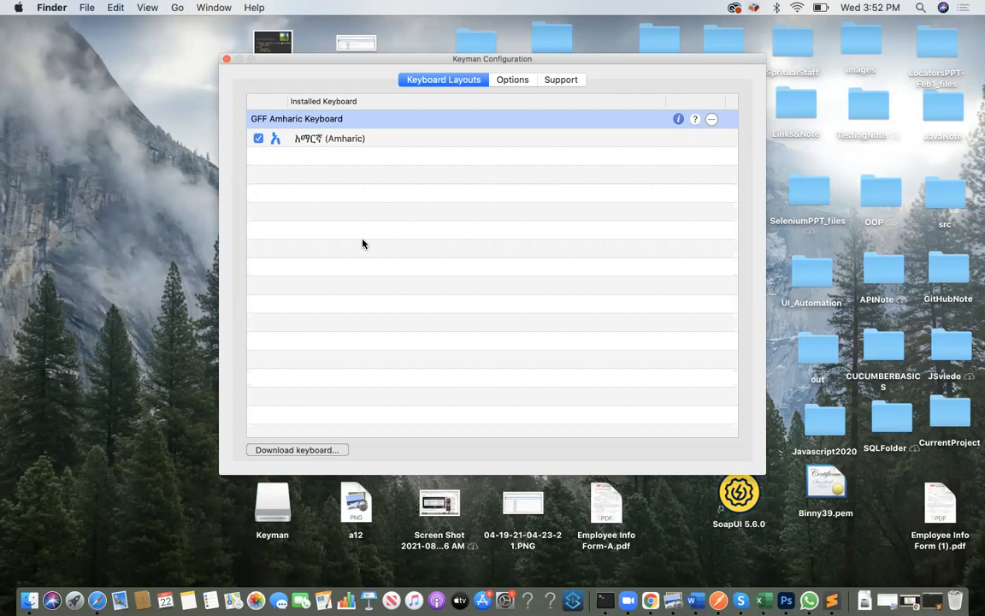
{"action": "mouse_move", "coordinate": [291, 325]}
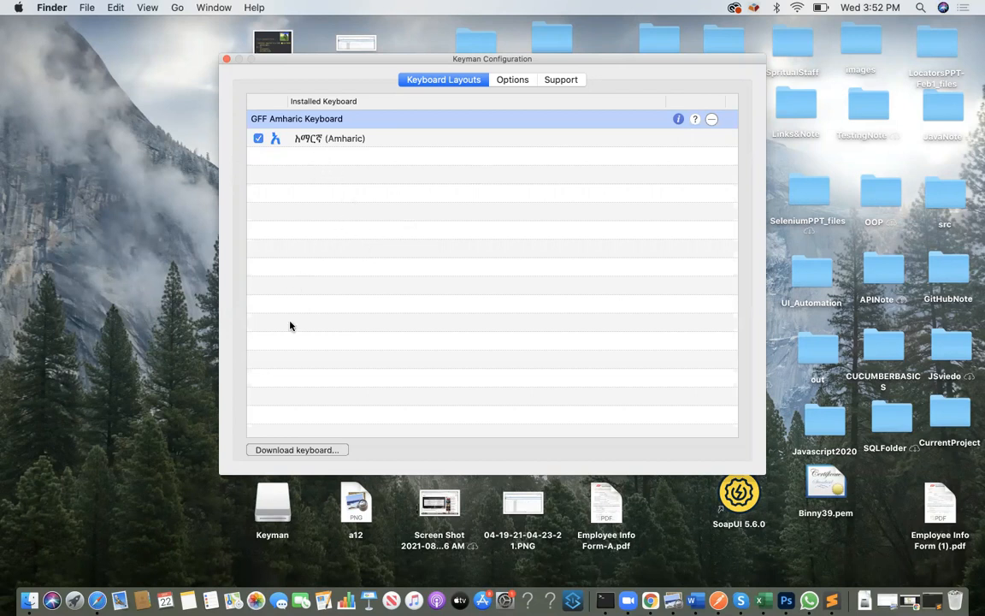
{"action": "mouse_move", "coordinate": [231, 451]}
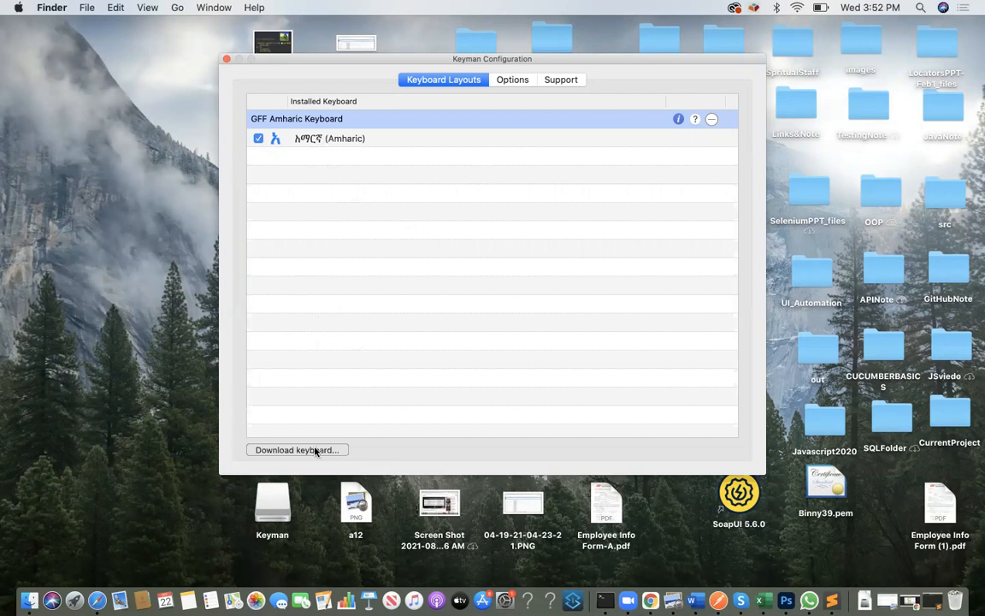
{"action": "left_click", "coordinate": [297, 450]}
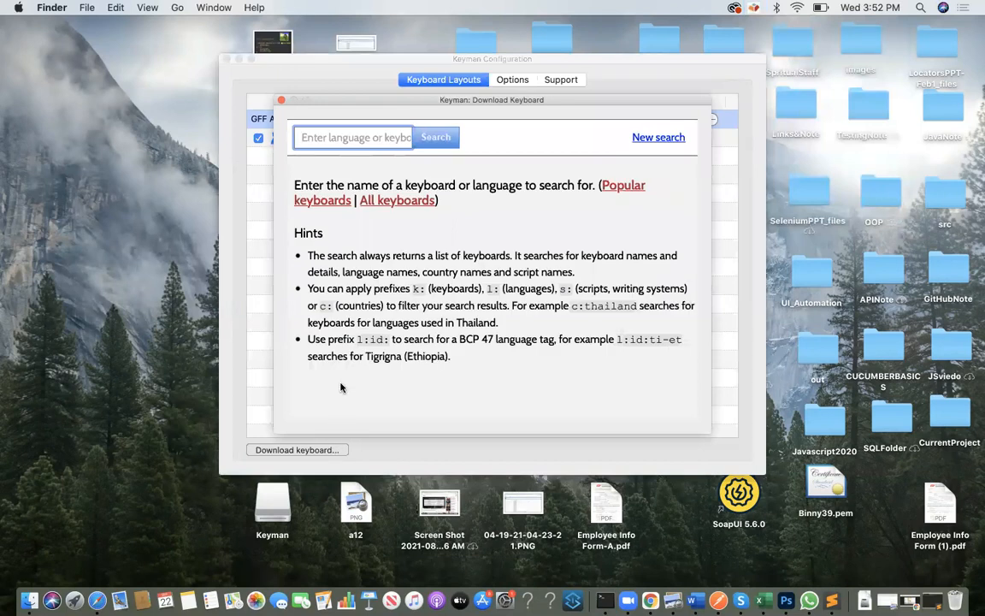
Step: Search the download window for Amharic and go to the gff_amharic keyboard details page
{"action": "left_click", "coordinate": [354, 137]}
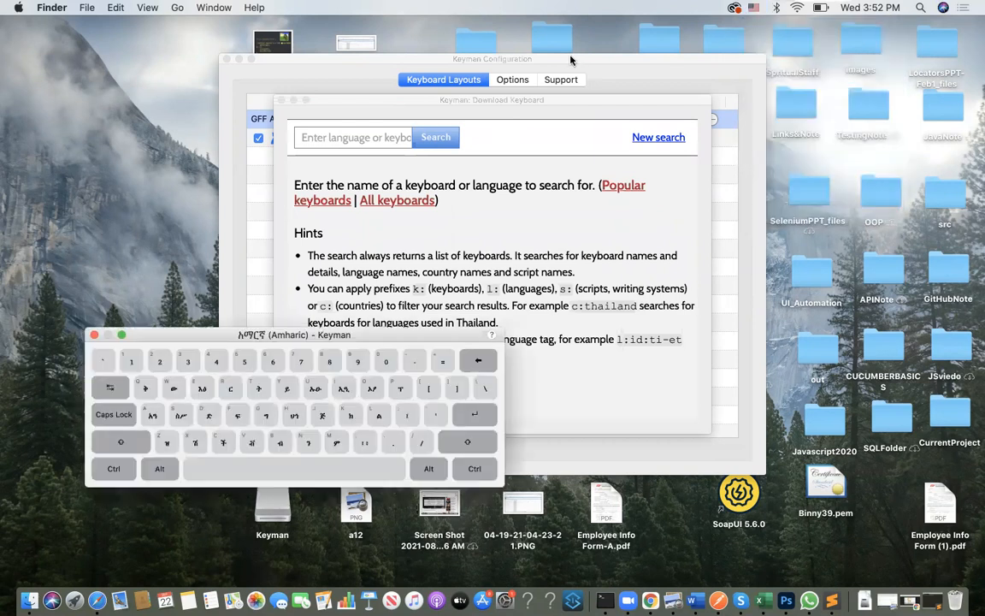
{"action": "left_click", "coordinate": [355, 137]}
{"action": "type", "text": "Amha"}
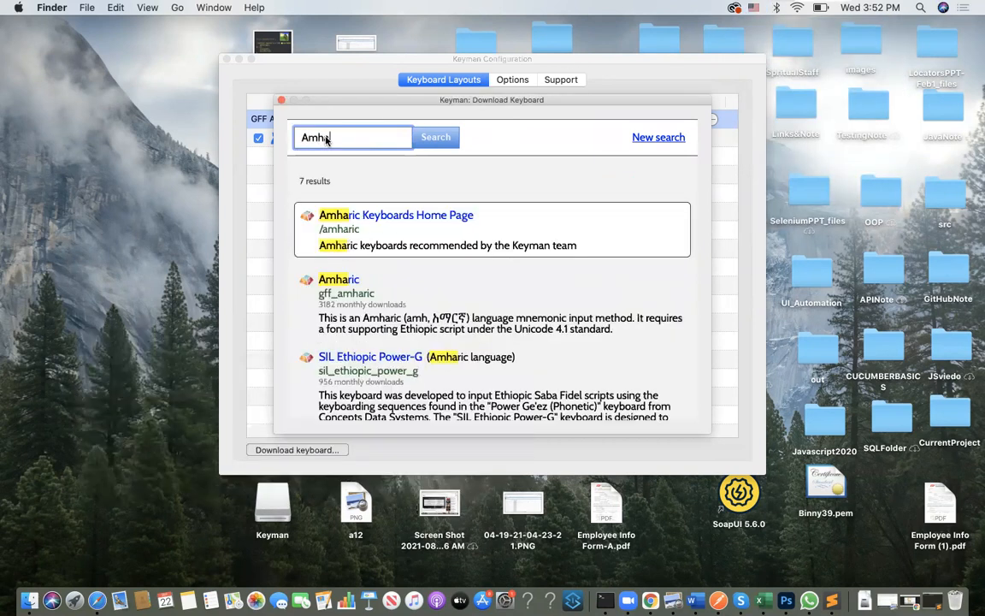
{"action": "key", "text": "backspace"}
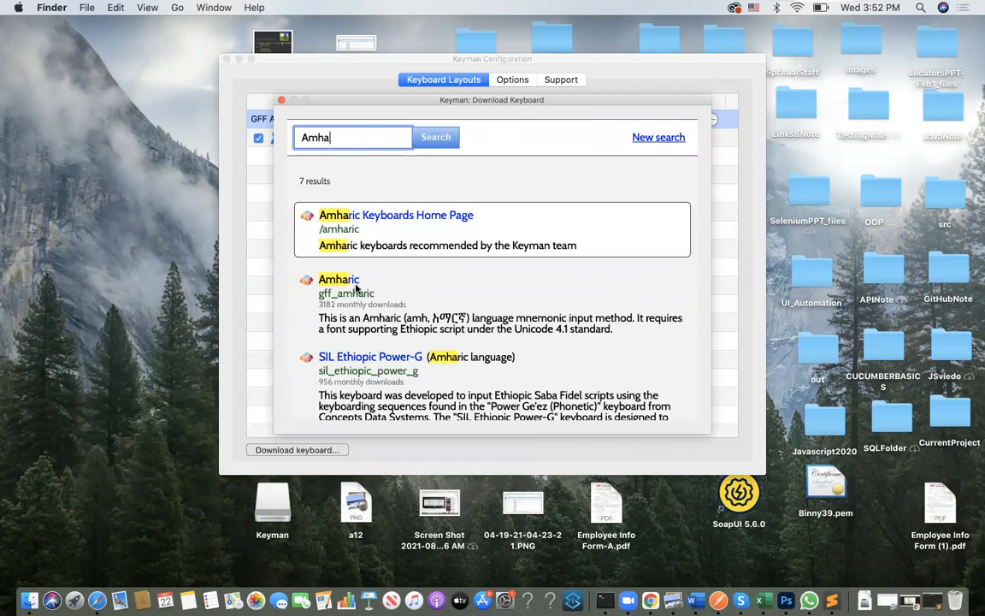
{"action": "key", "text": "Backspace"}
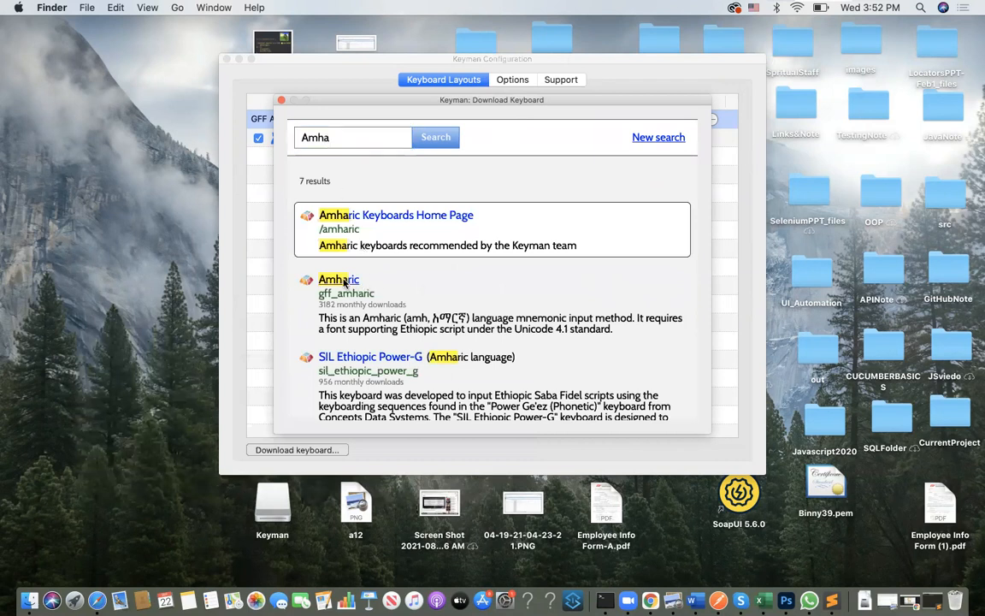
{"action": "left_click", "coordinate": [339, 280]}
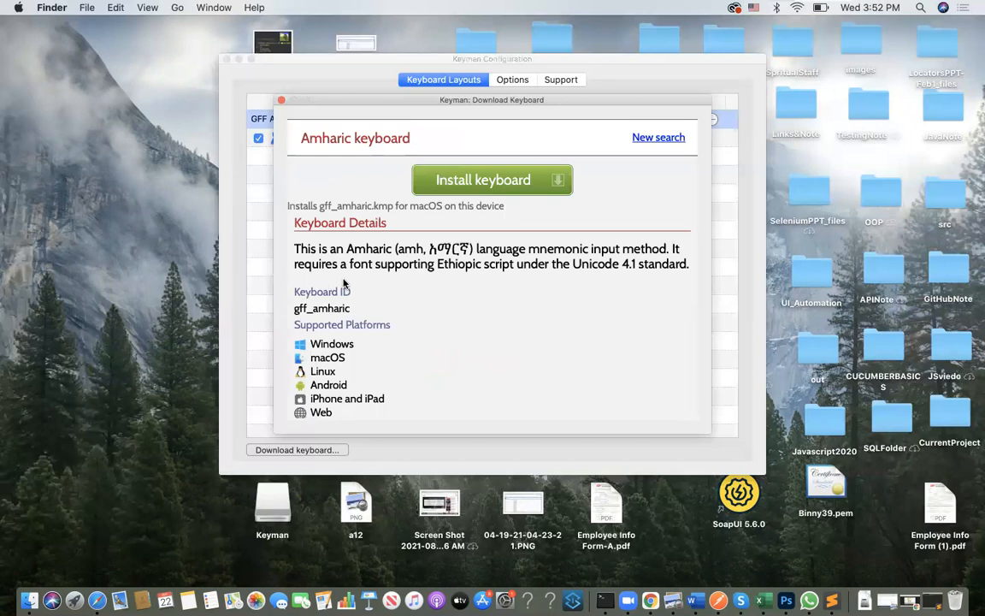
{"action": "mouse_move", "coordinate": [376, 154]}
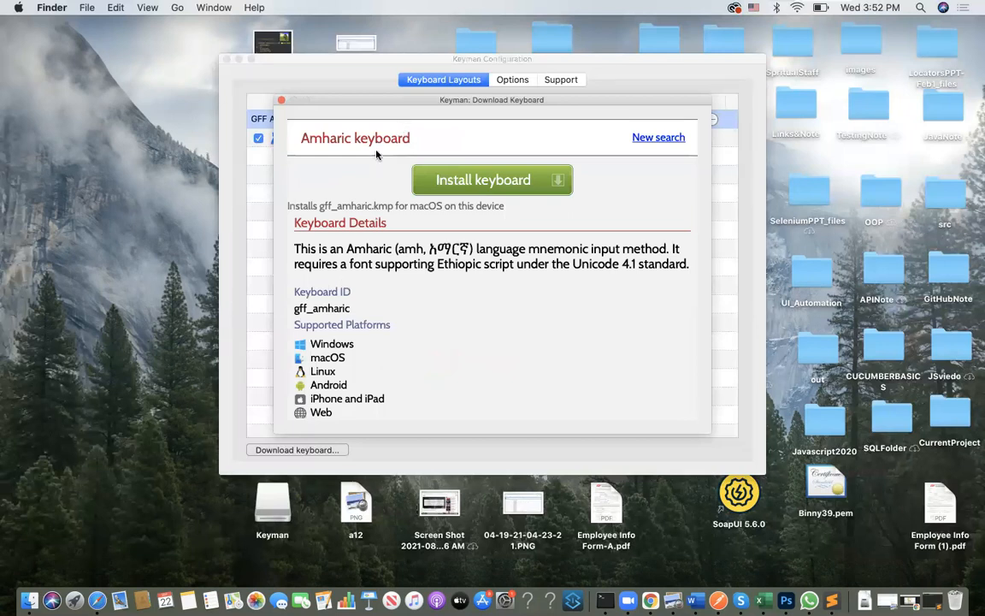
{"action": "mouse_move", "coordinate": [462, 195]}
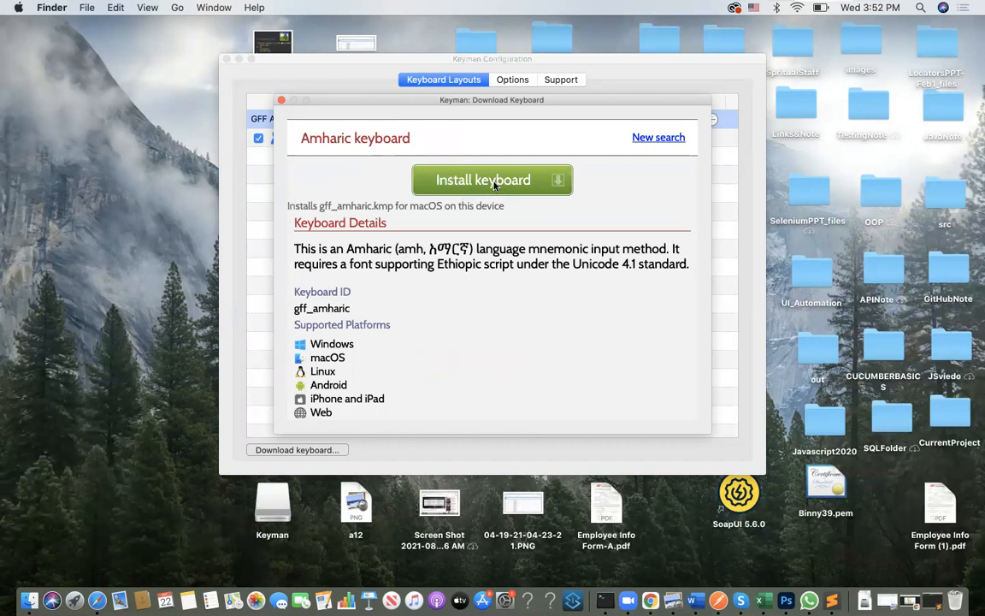
Step: Install the GFF Amharic keyboard package, review its info, and close Keyman Configuration
{"action": "left_click", "coordinate": [493, 179]}
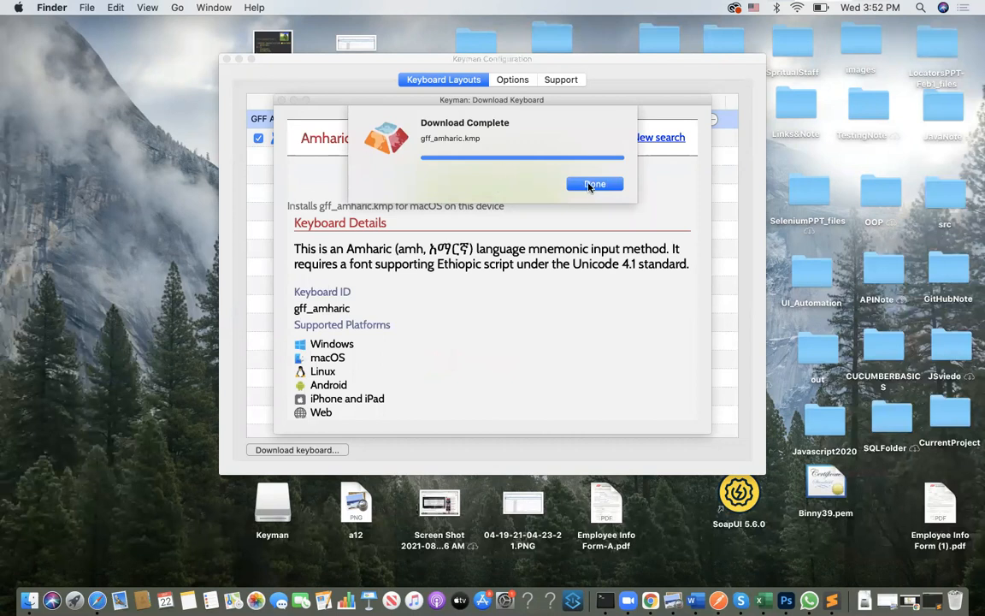
{"action": "left_click", "coordinate": [595, 185]}
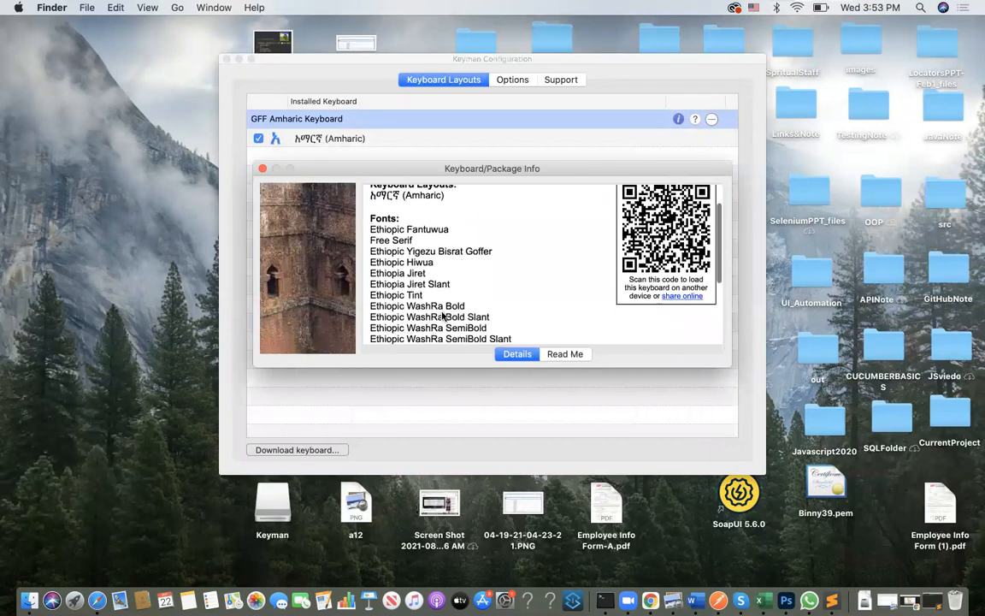
{"action": "scroll", "scroll_direction": "down", "scroll_amount": 3}
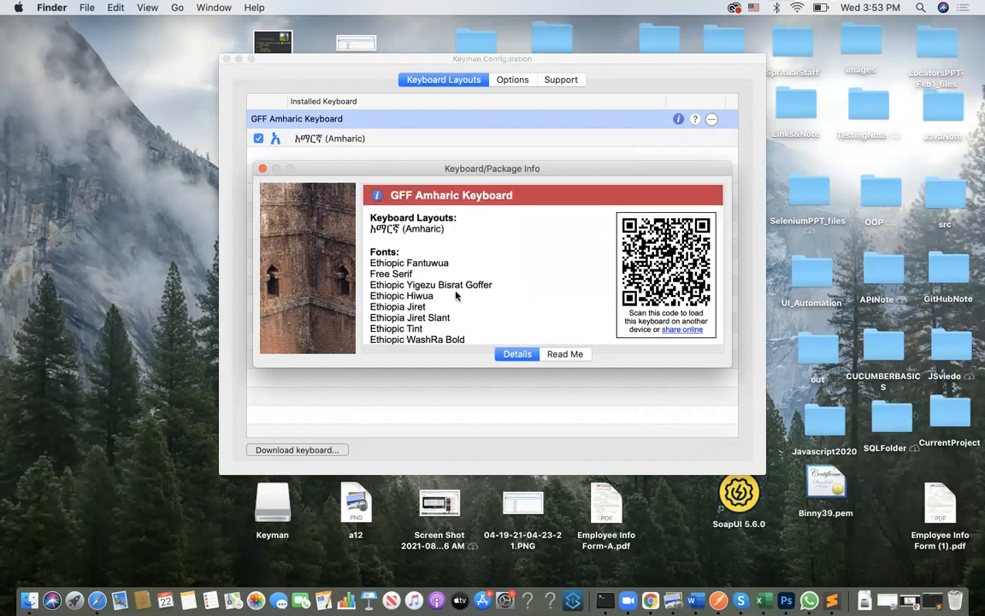
{"action": "mouse_move", "coordinate": [233, 67]}
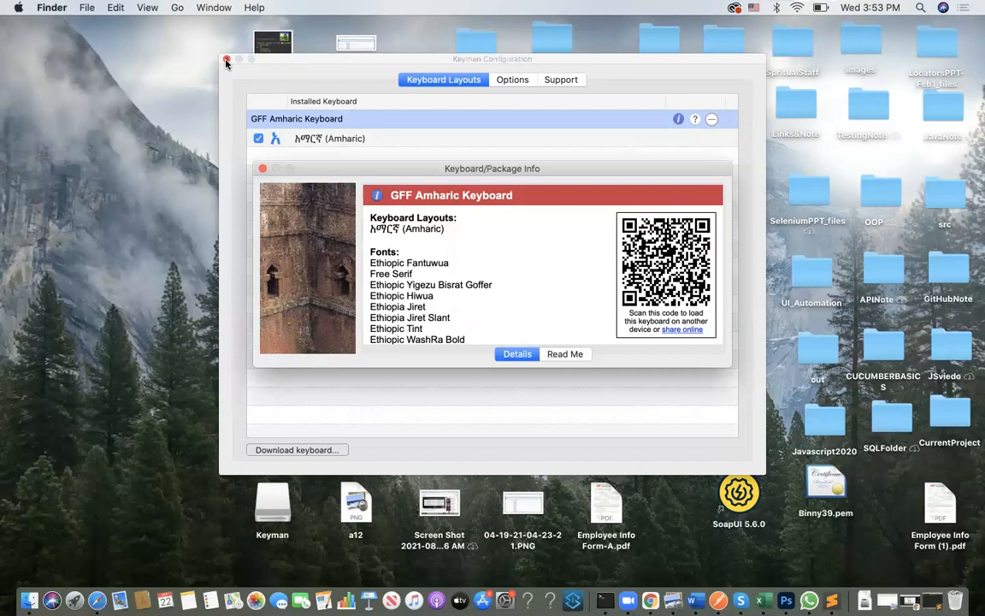
{"action": "left_click", "coordinate": [226, 60]}
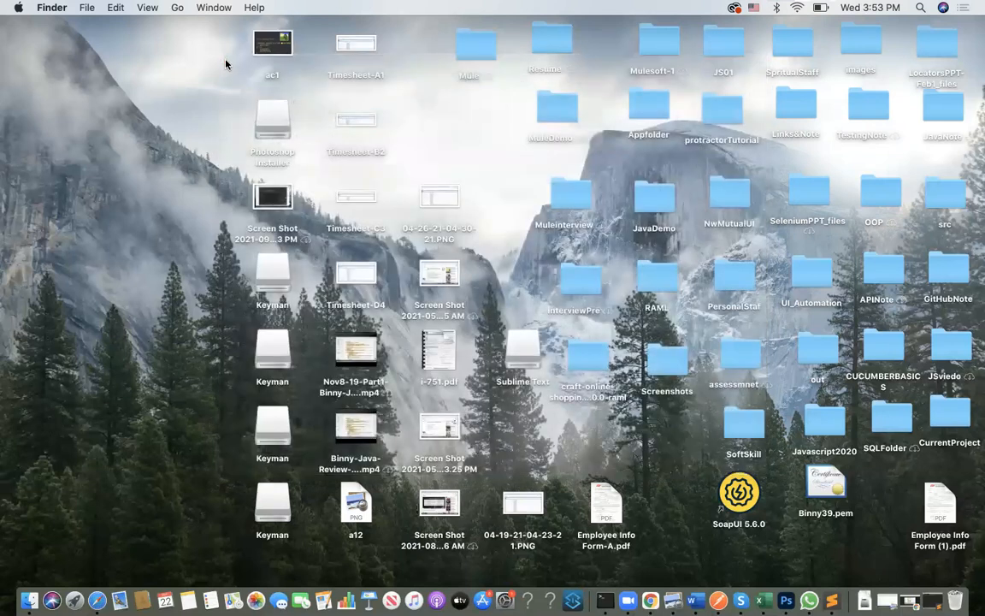
Step: Launch Microsoft Word from the Dock to its template gallery
{"action": "left_click", "coordinate": [766, 6]}
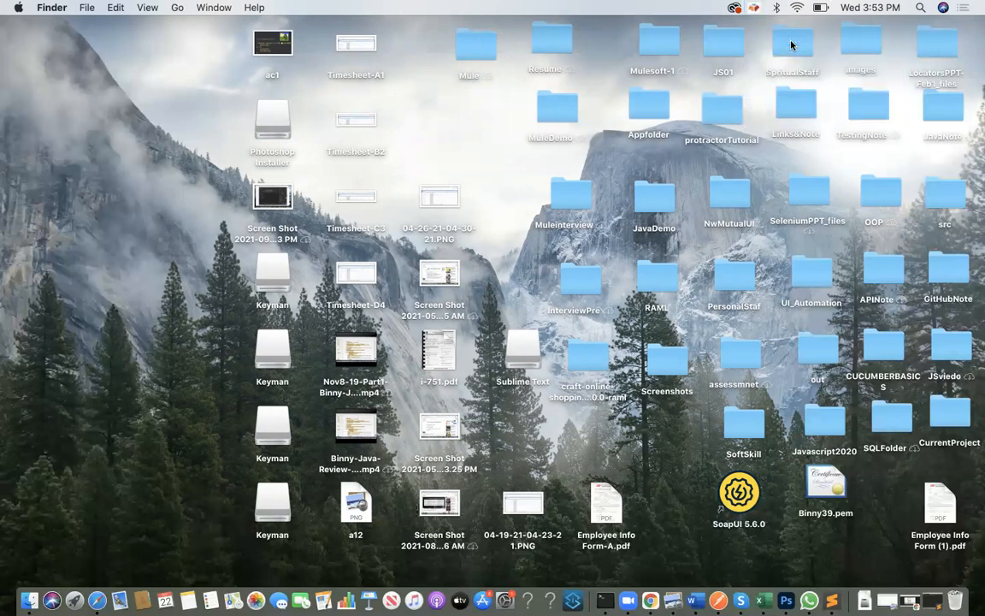
{"action": "mouse_move", "coordinate": [691, 598]}
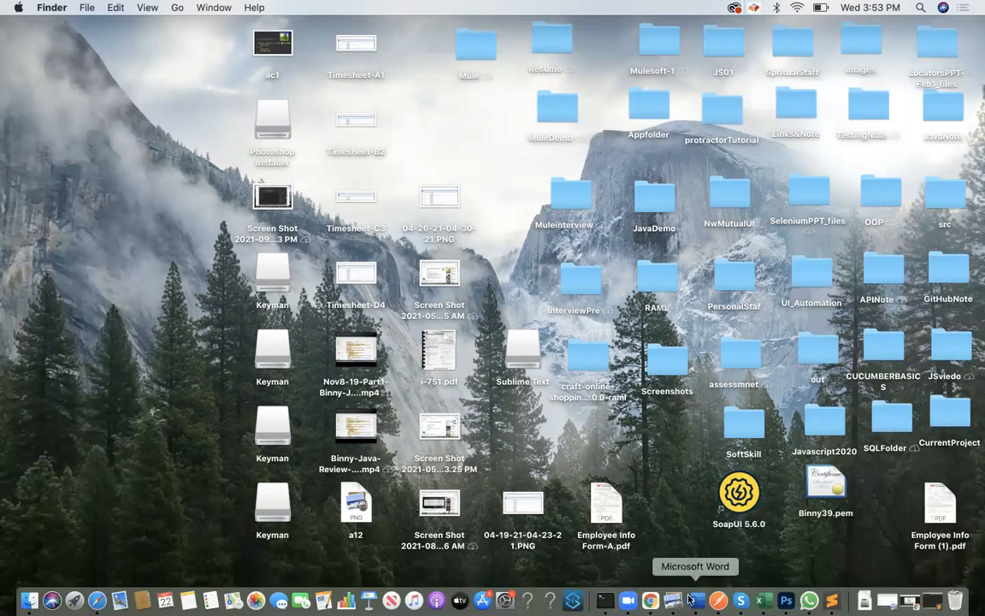
{"action": "left_click", "coordinate": [691, 595]}
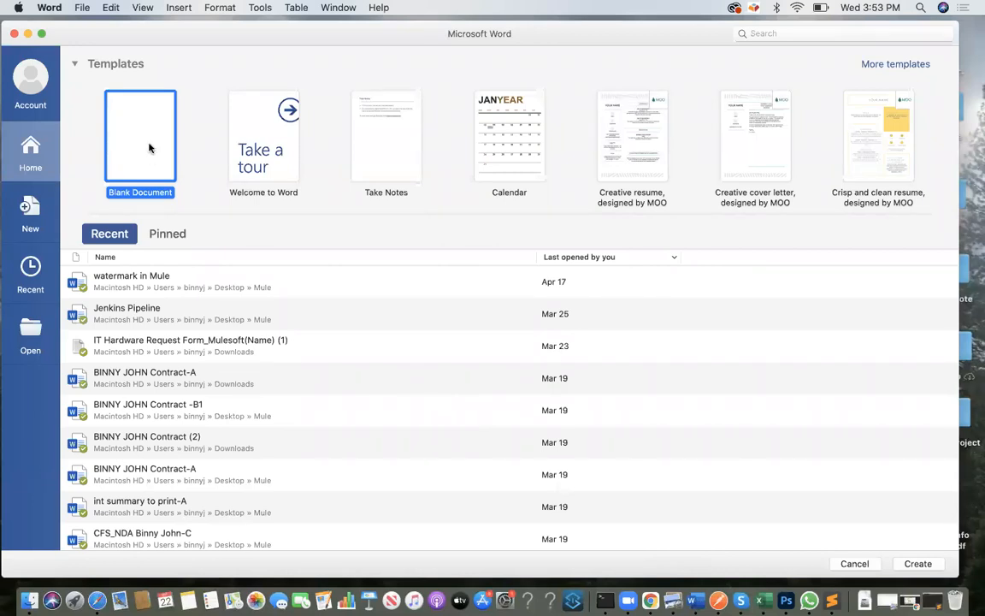
Step: Create a blank document and write the Amharic words አበባ and አራብሚ in Ethiopic script
{"action": "left_click", "coordinate": [140, 137]}
{"action": "type", "text": "ኦዶስ"}
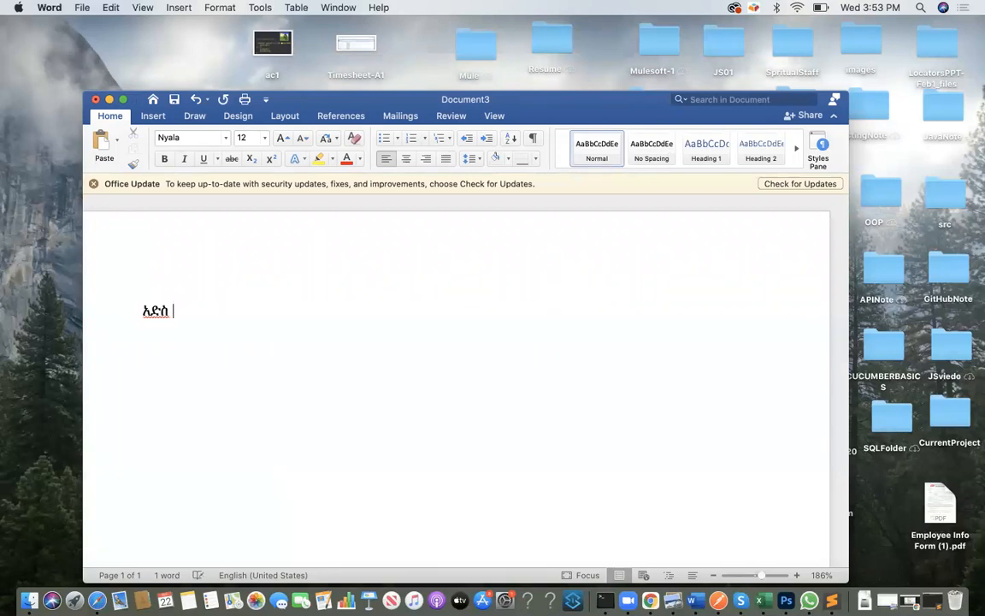
{"action": "type", "text": "አበባ"}
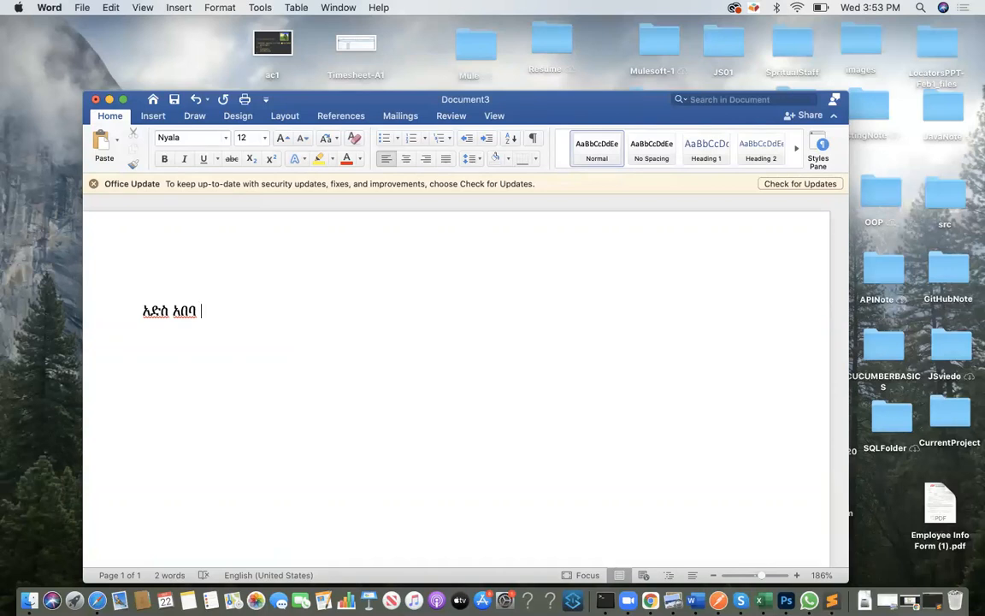
{"action": "type", "text": "አራብሚ"}
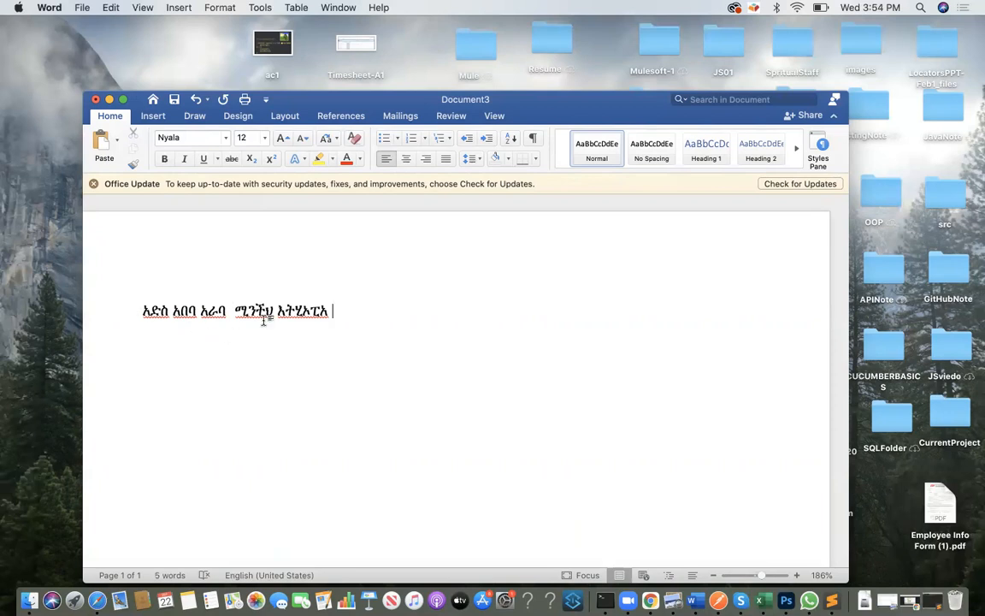
{"action": "mouse_move", "coordinate": [317, 333]}
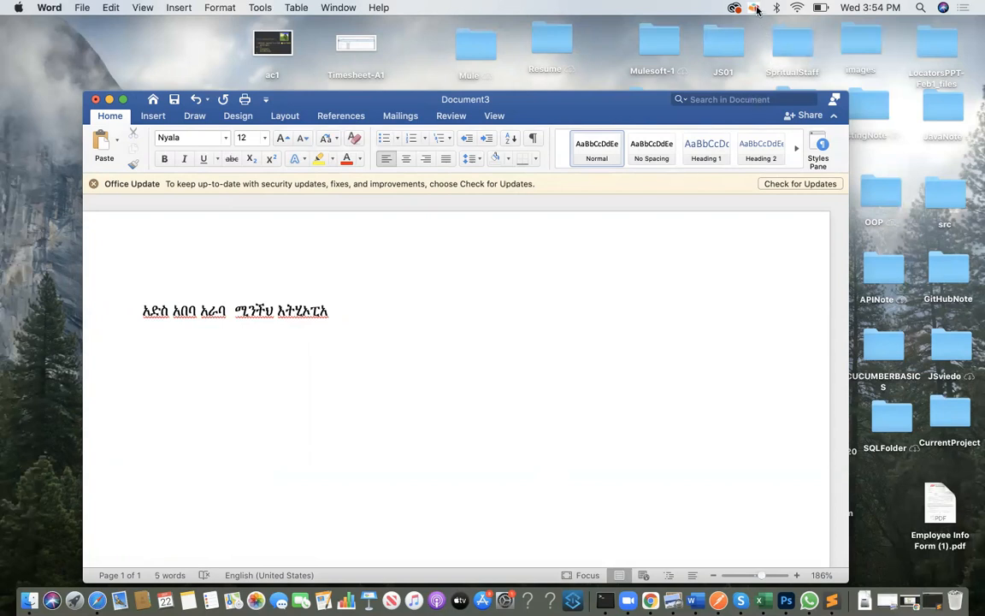
Step: Show the macOS input source list with Keyman checked as the active input method
{"action": "left_click", "coordinate": [746, 10]}
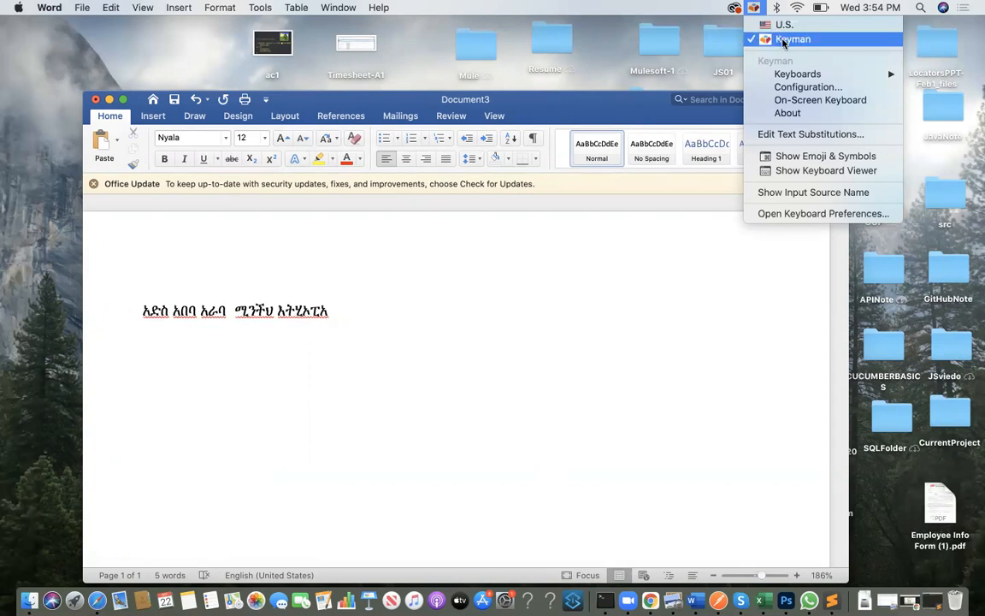
{"action": "mouse_move", "coordinate": [585, 34]}
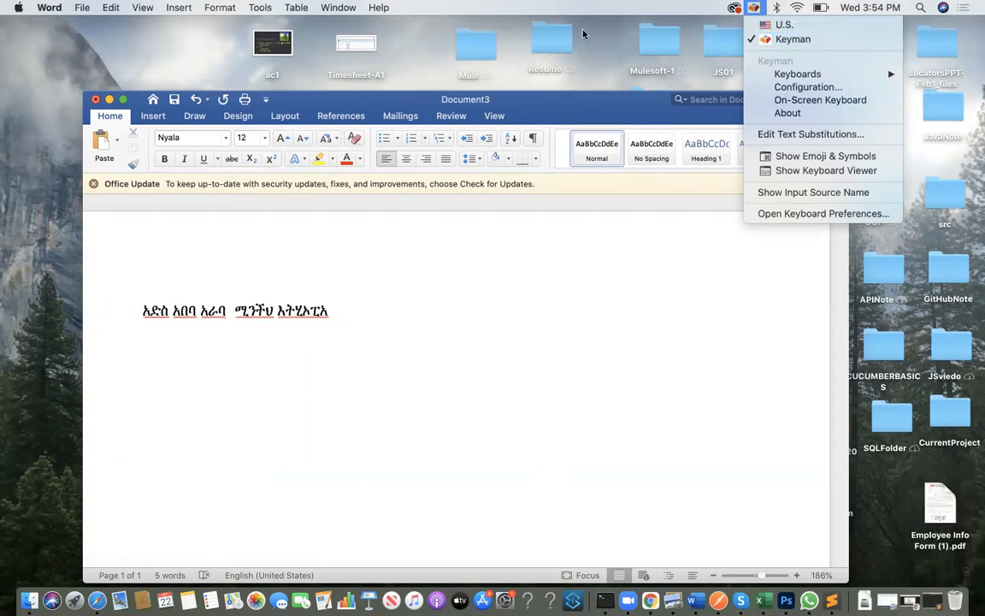